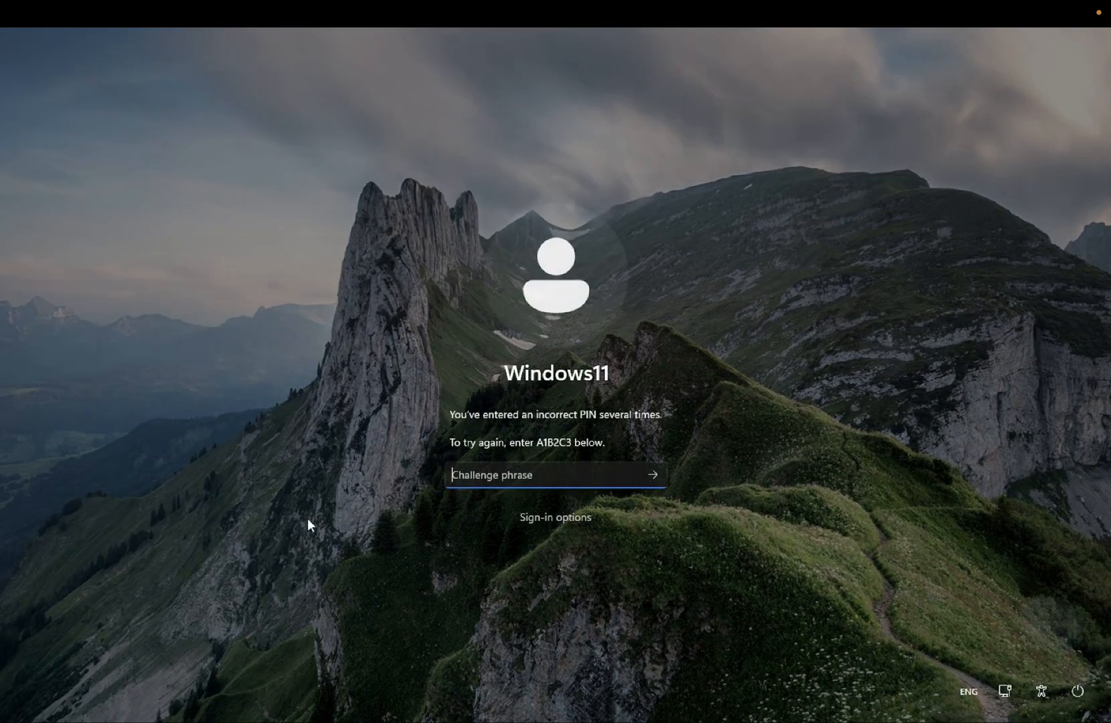
Switch the lock screen to password sign-in and enter the account password
click(555, 516)
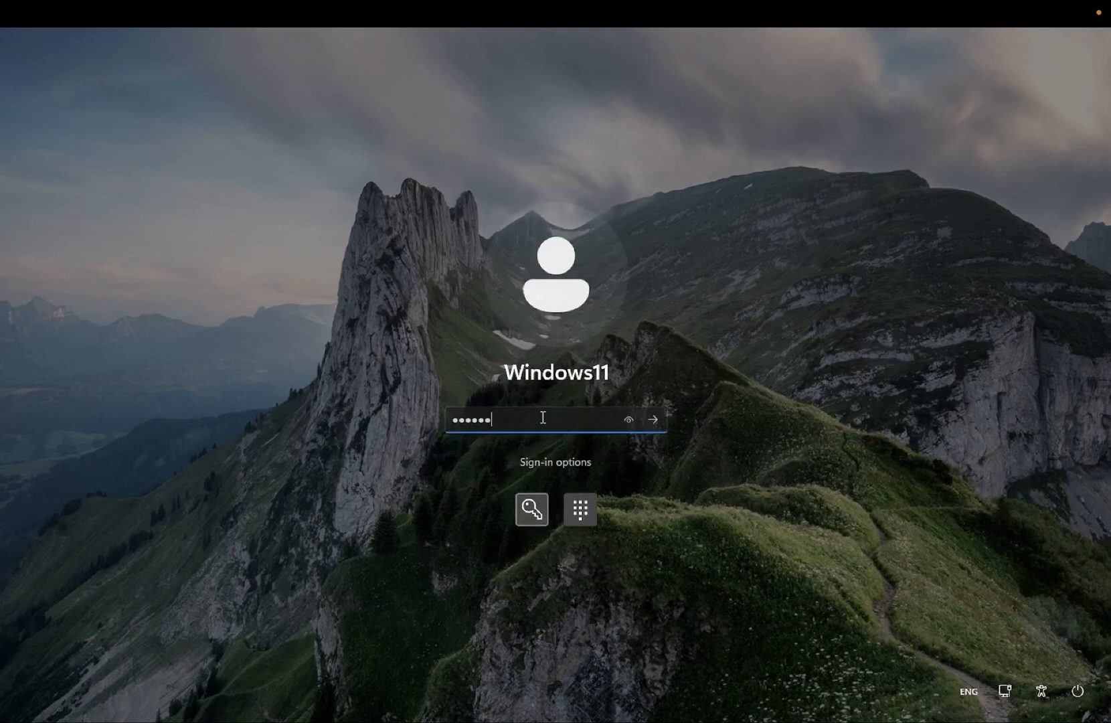
text(••)
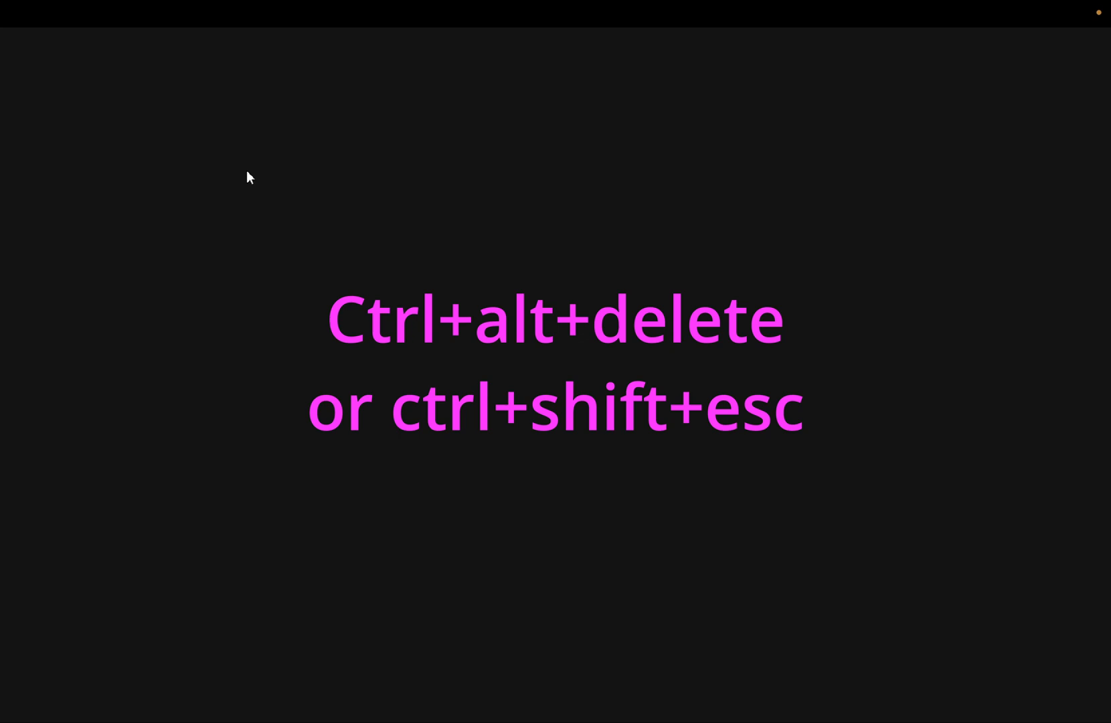
mouse_move(247, 308)
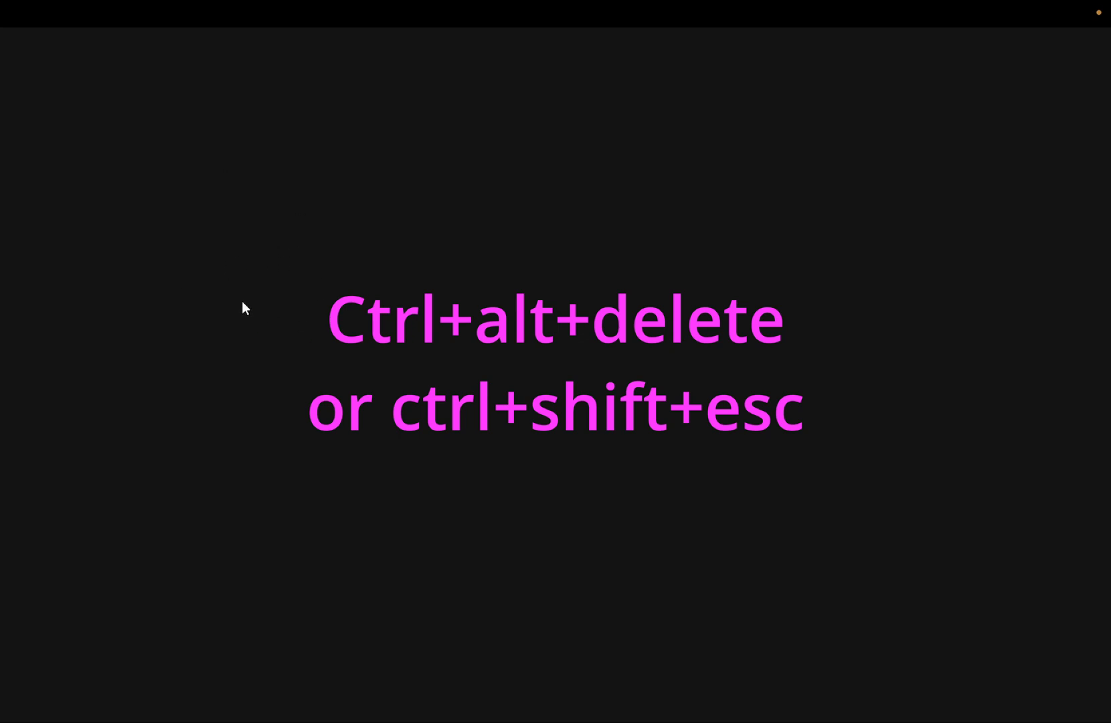
mouse_move(41, 53)
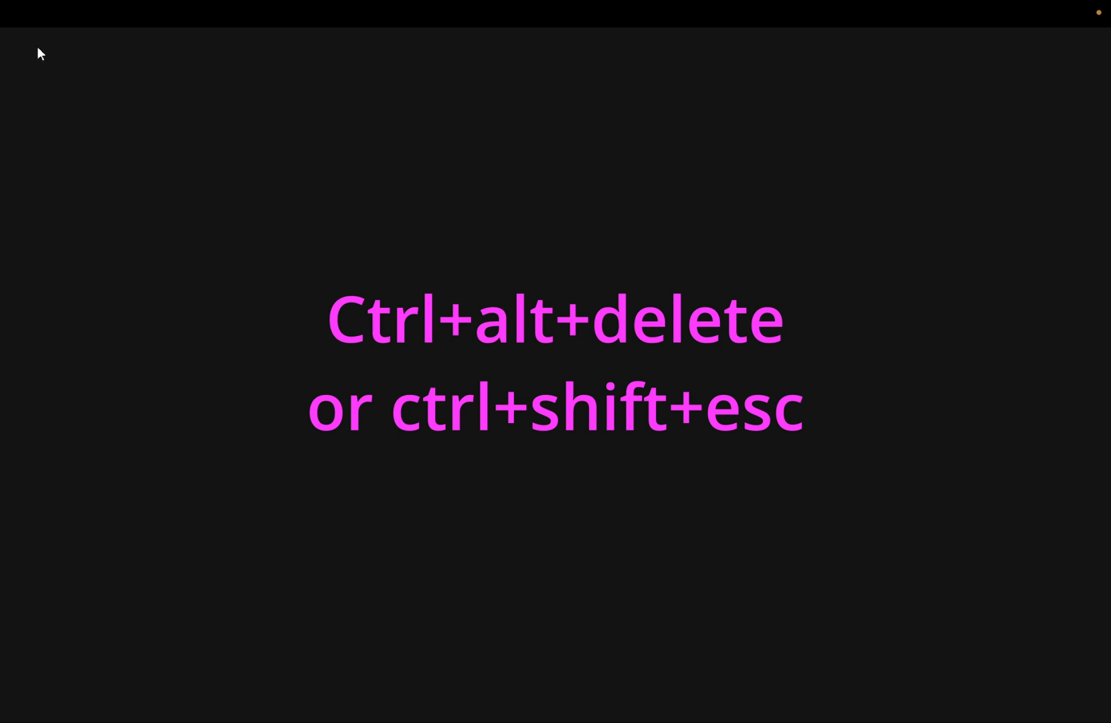
mouse_move(953, 413)
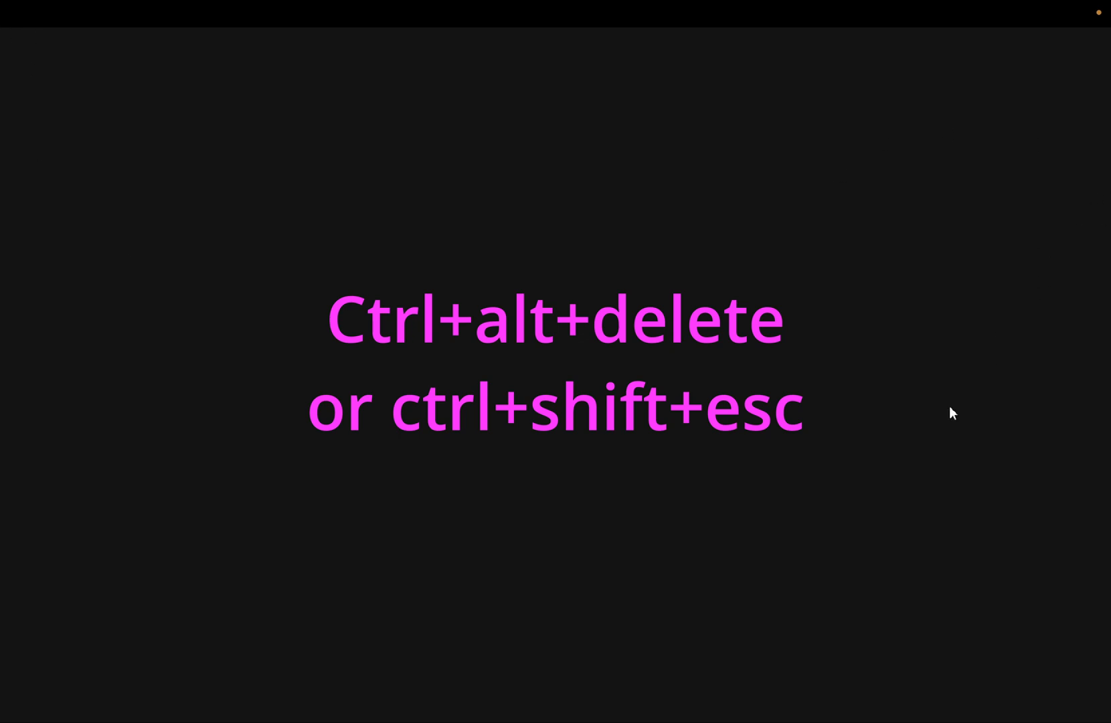
mouse_move(765, 720)
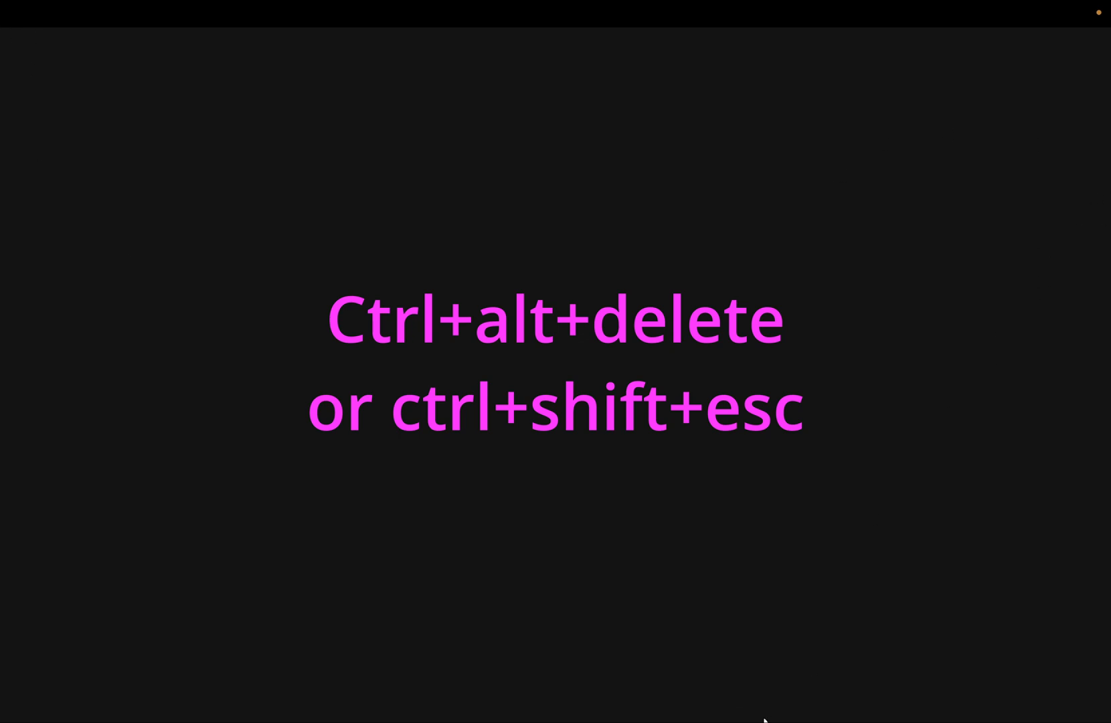
Open Task Manager with Ctrl+Shift+Esc
key(ctrl+shift+esc)
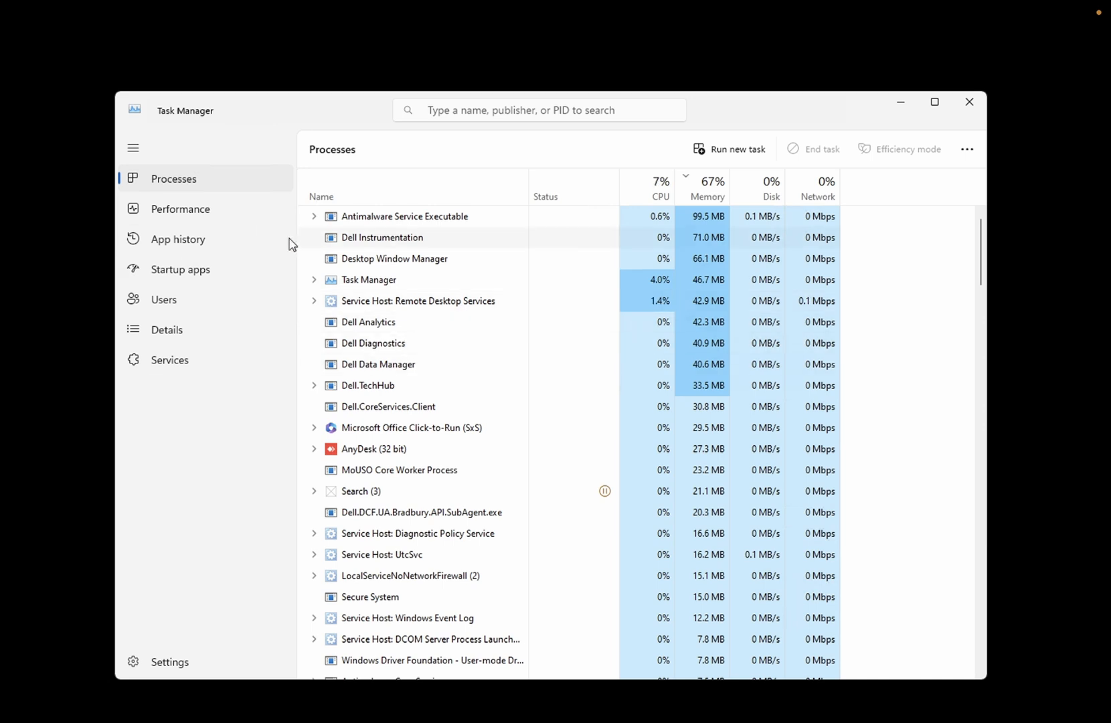
mouse_move(739, 116)
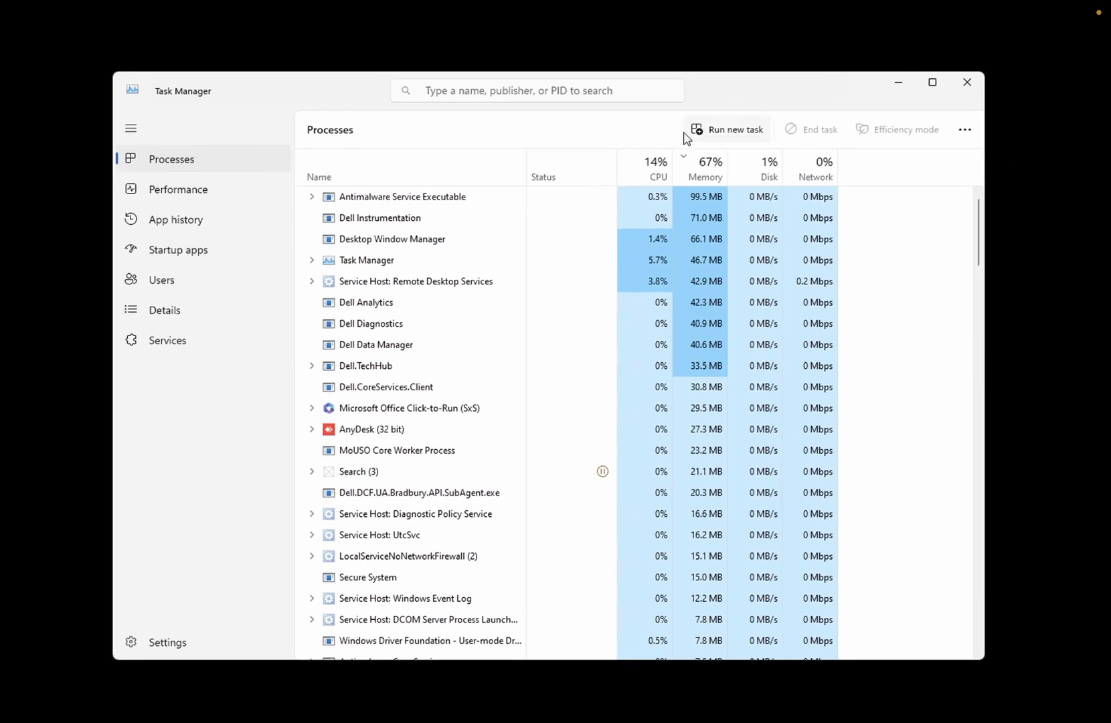
mouse_move(729, 139)
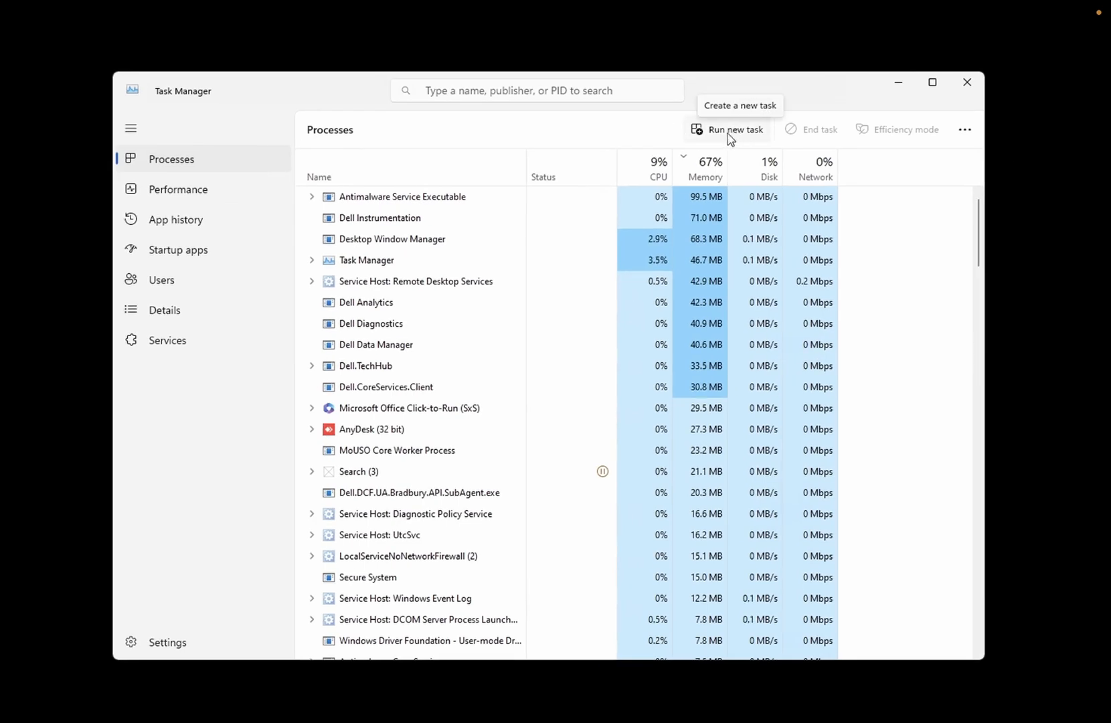
Run explorer.exe as a new administrator task to restore the desktop and taskbar
click(729, 129)
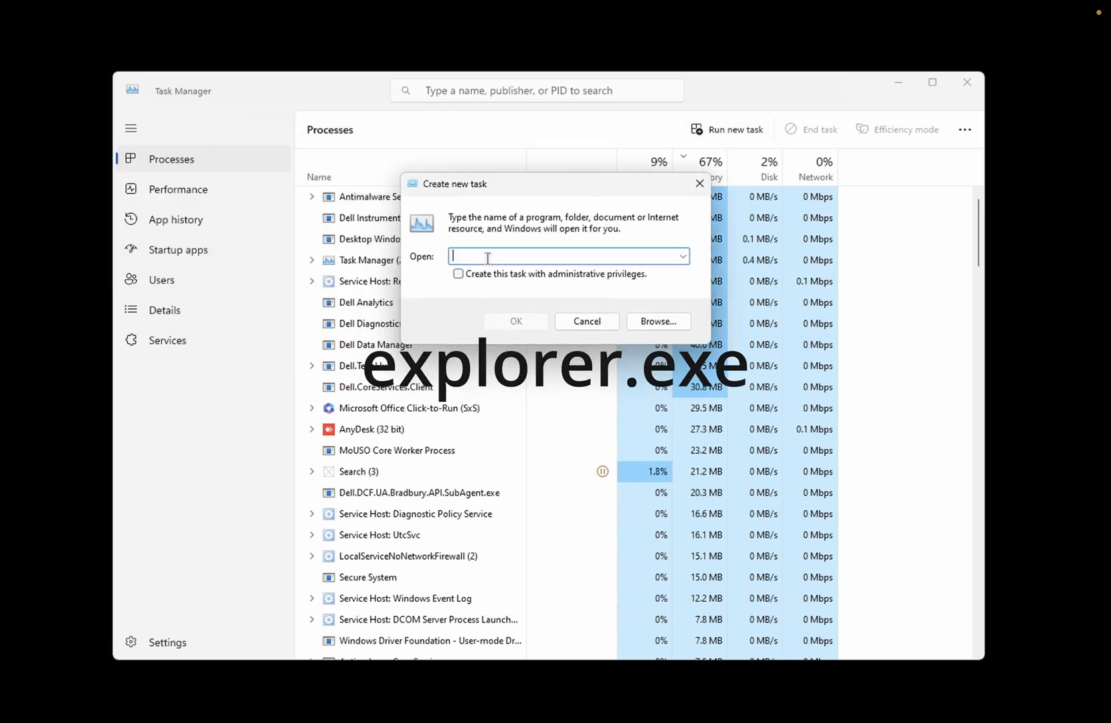
text(explorer.exe)
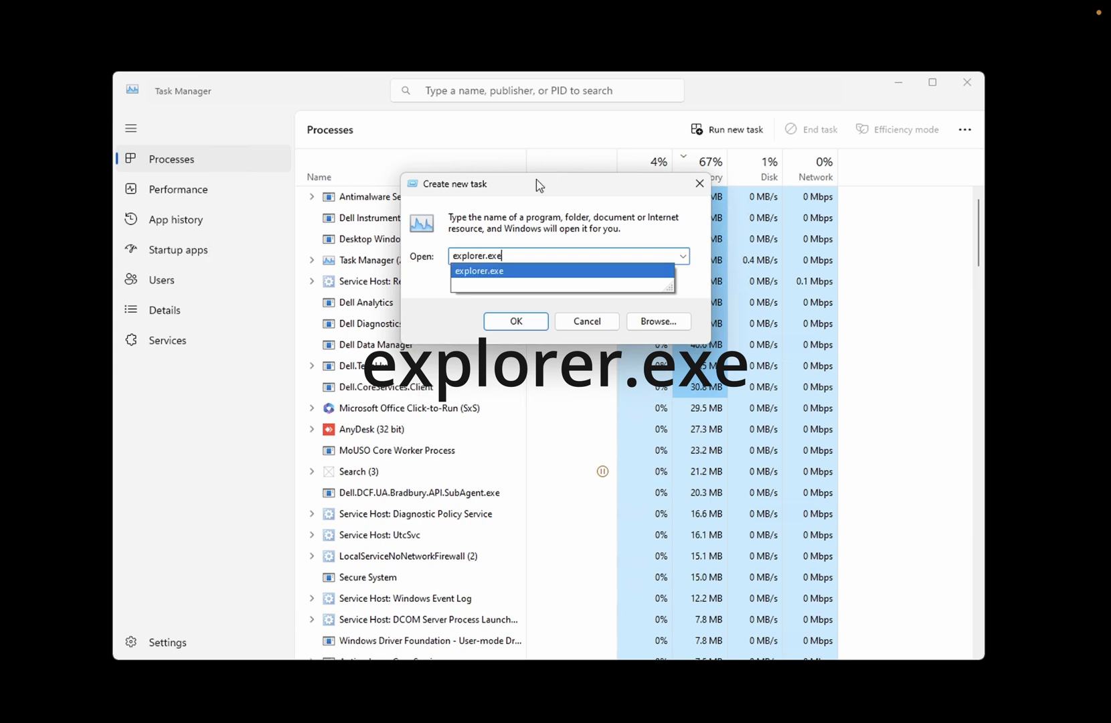
click(456, 273)
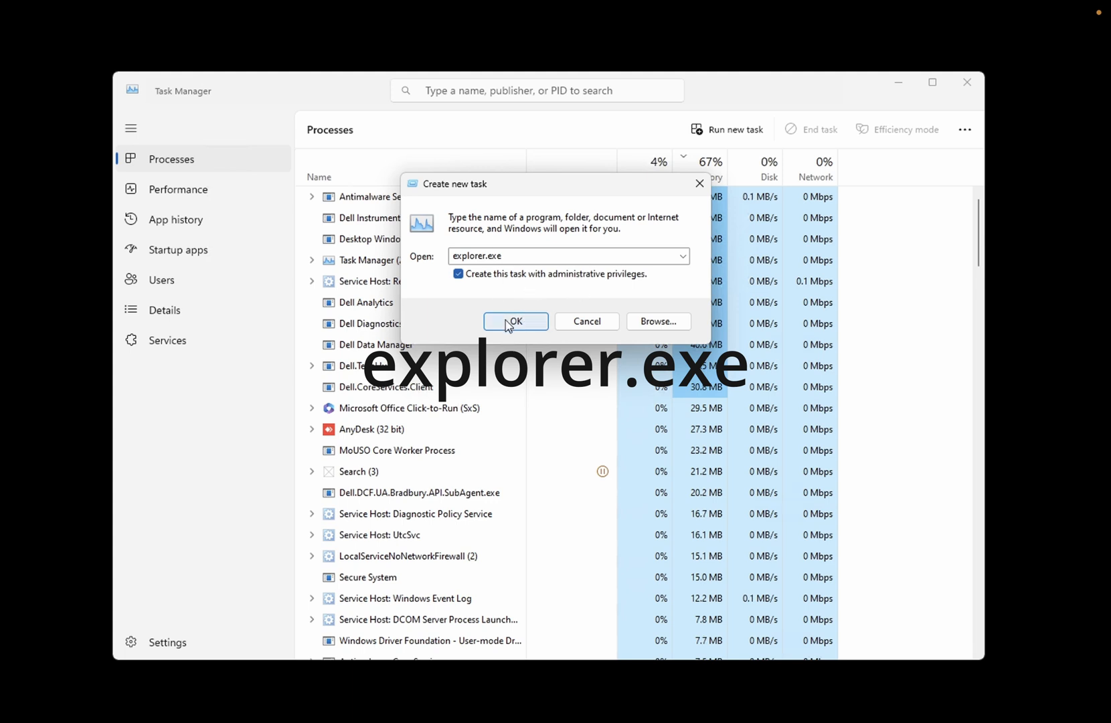
click(515, 321)
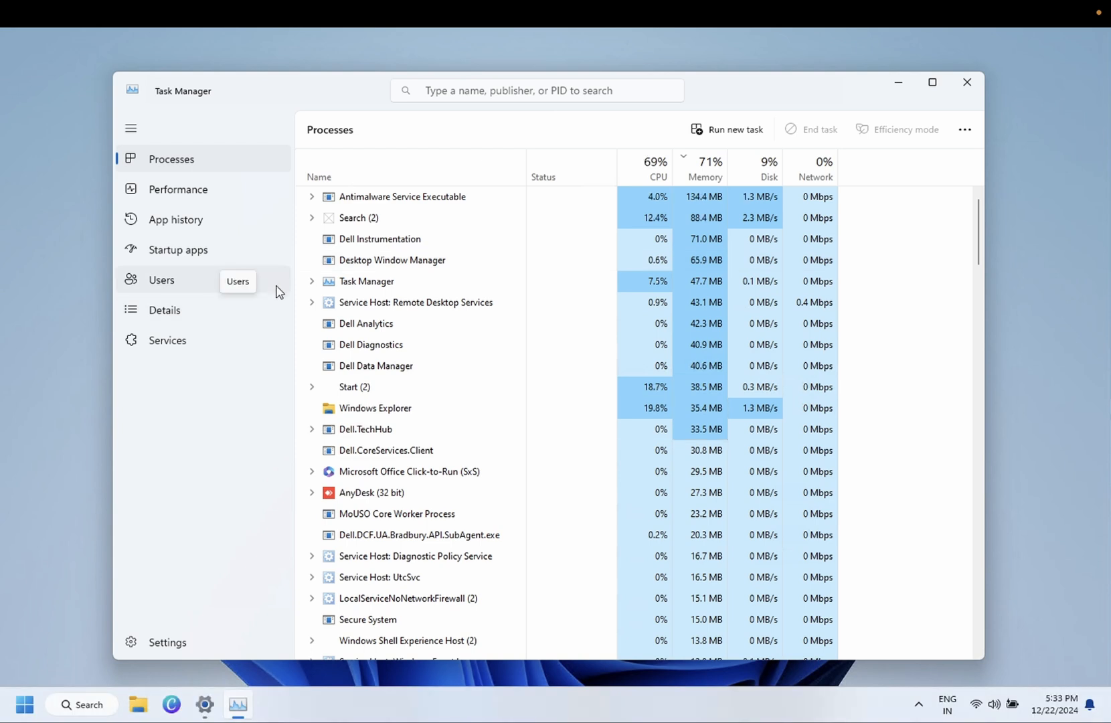
mouse_move(261, 237)
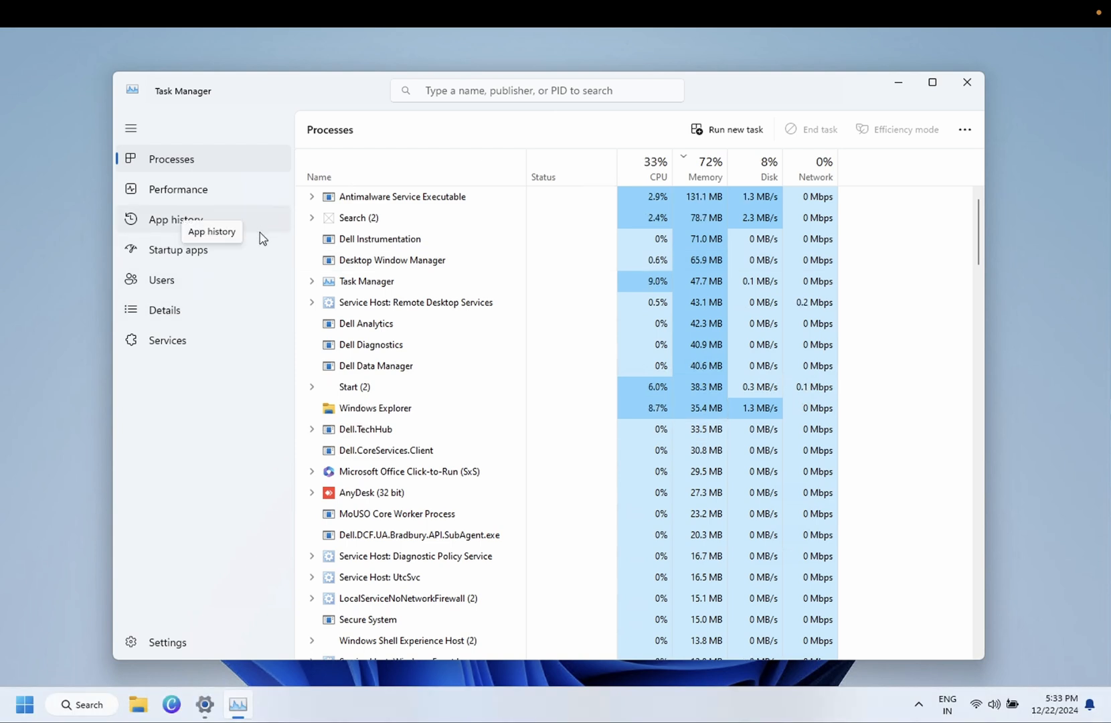
mouse_move(686, 182)
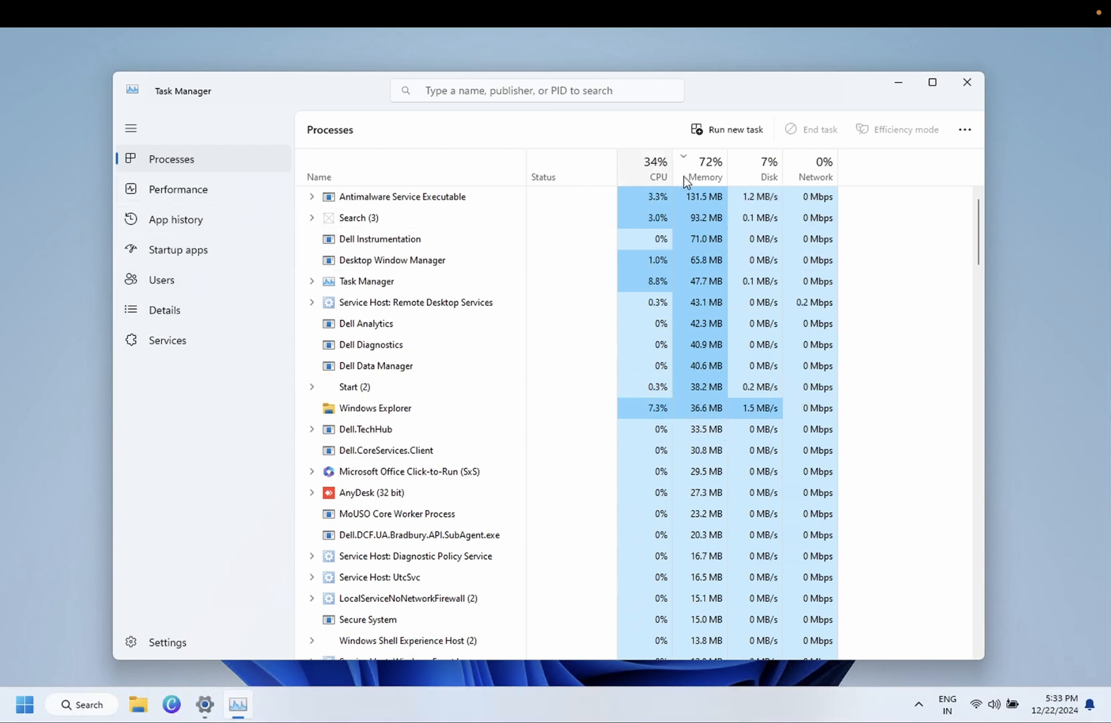
Start a new Task Manager task named cmd
click(728, 129)
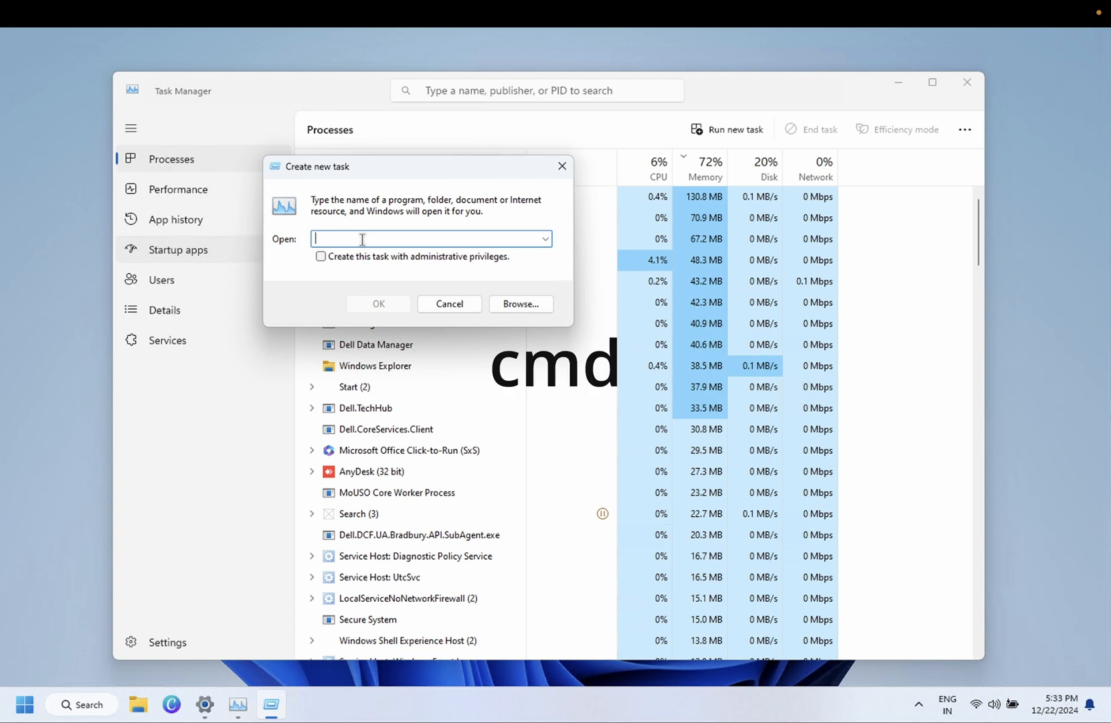
text(cmd)
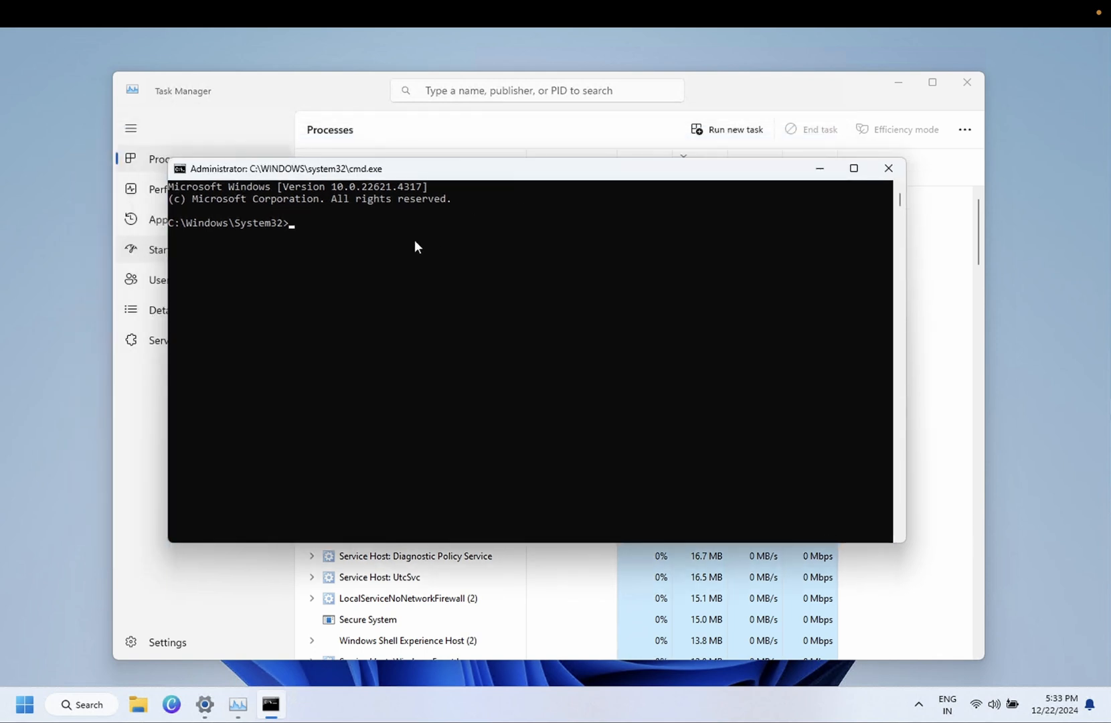
Run sfc /scannow in the administrator Command Prompt
text(sfc /scannow)
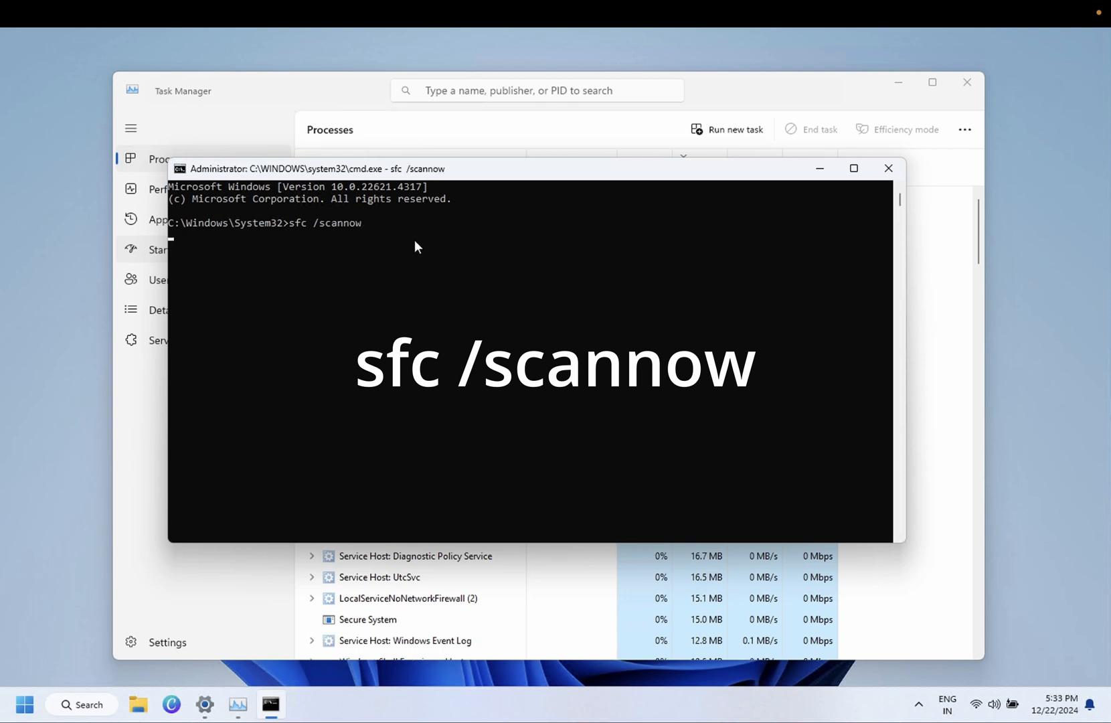
key(enter)
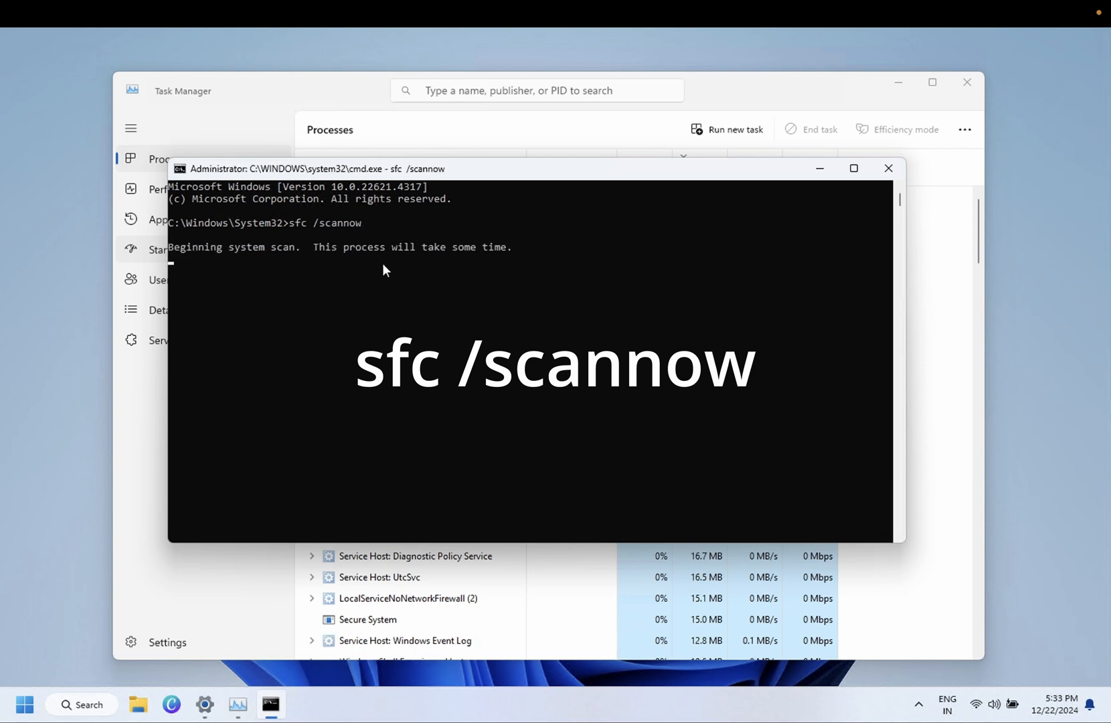
mouse_move(398, 301)
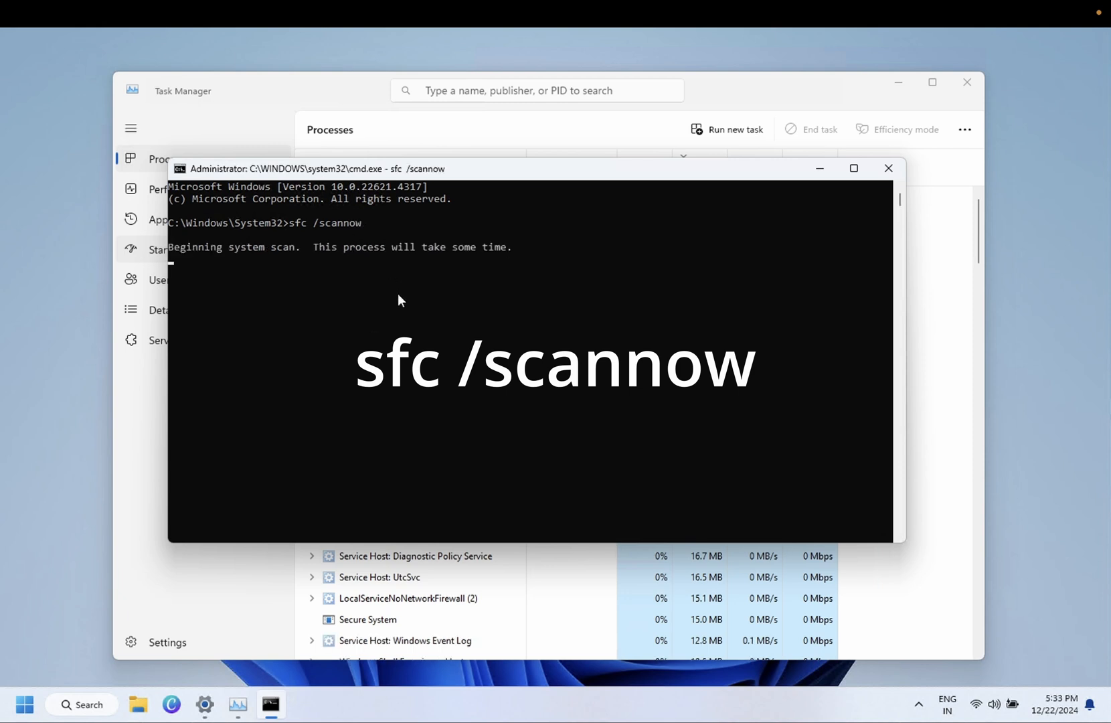
mouse_move(393, 288)
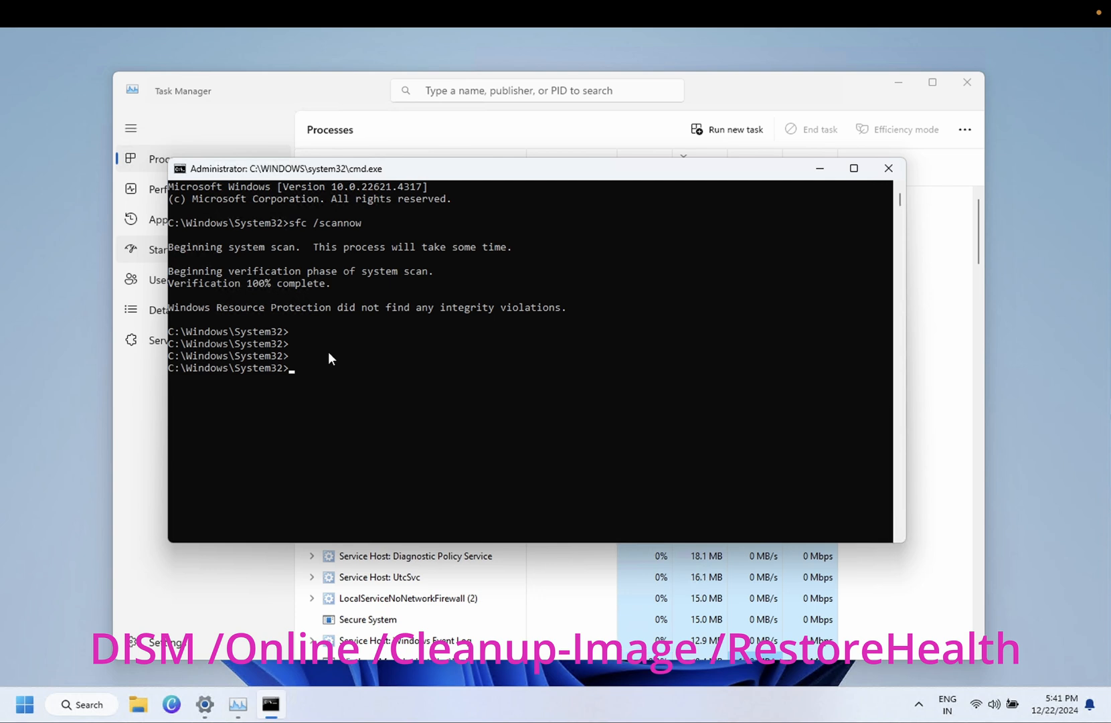
Type the start of the DISM command: dism /online /cleanup
text(dism /)
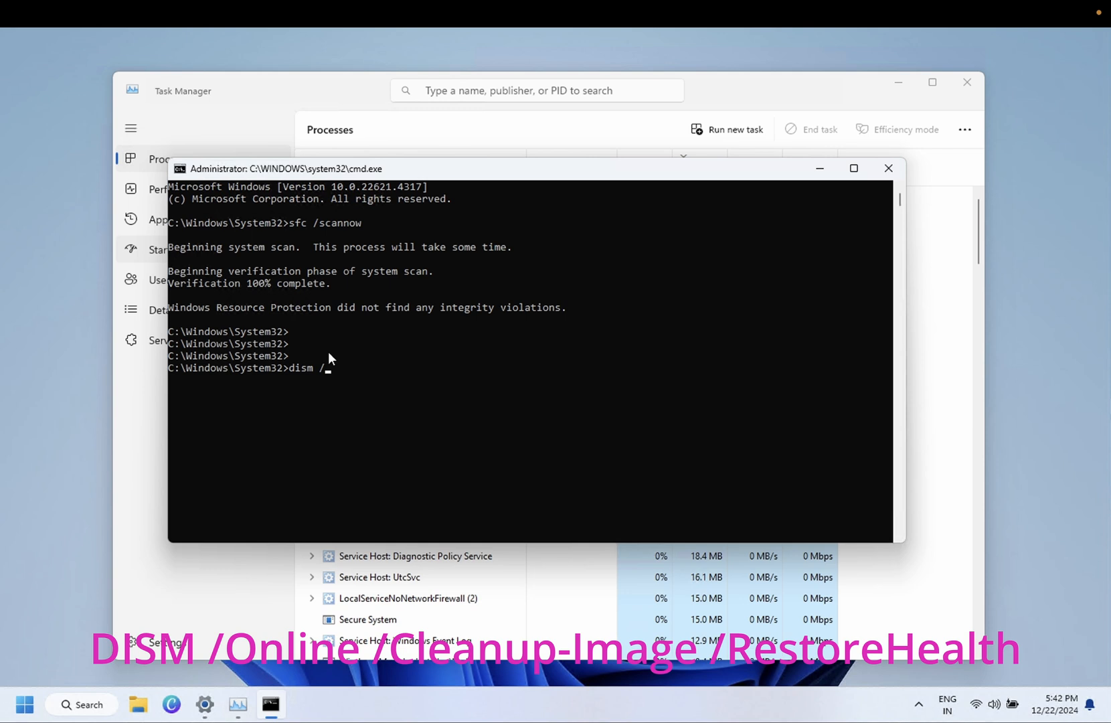
text(onli)
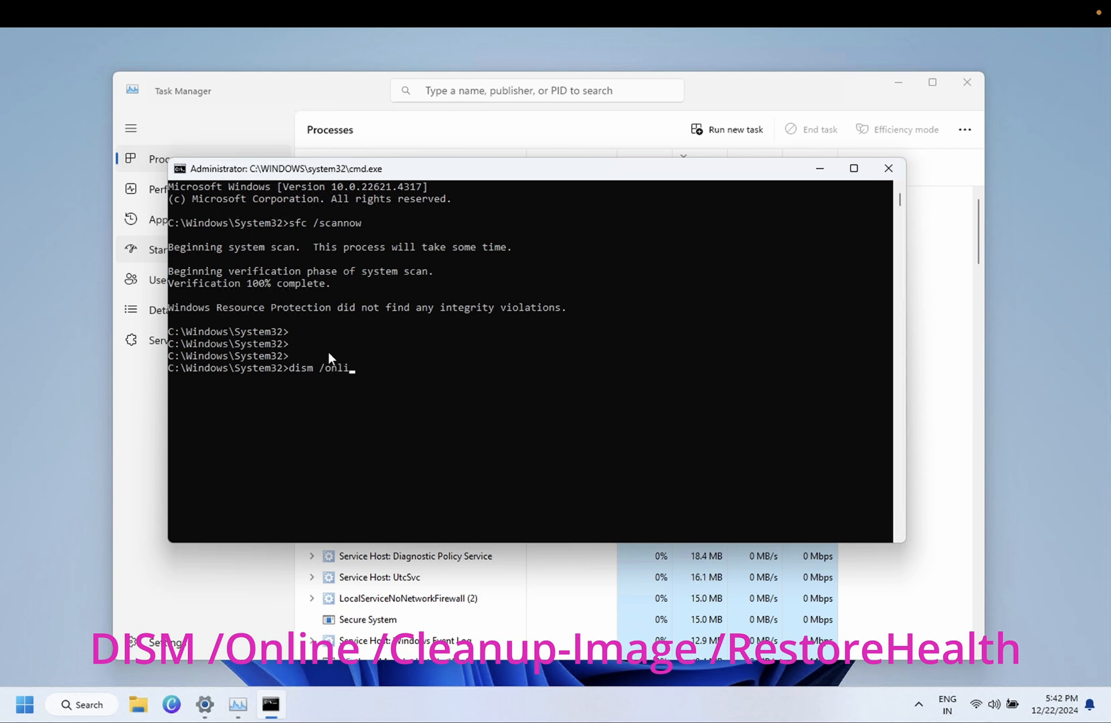
text(ne)
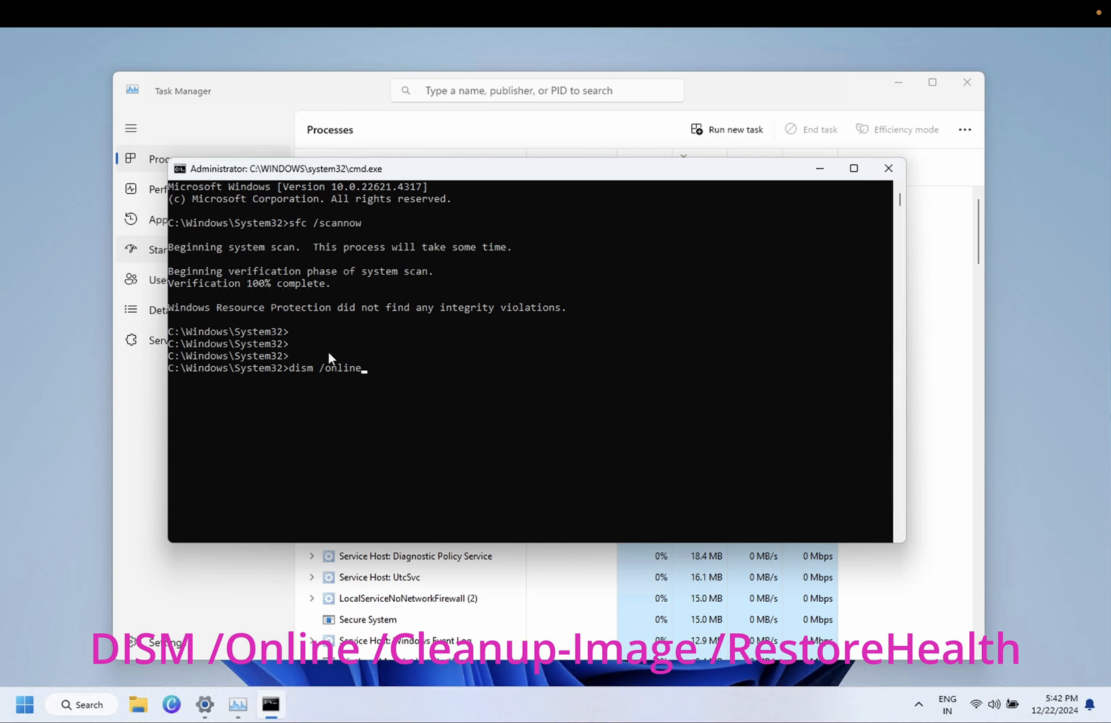
text(/)
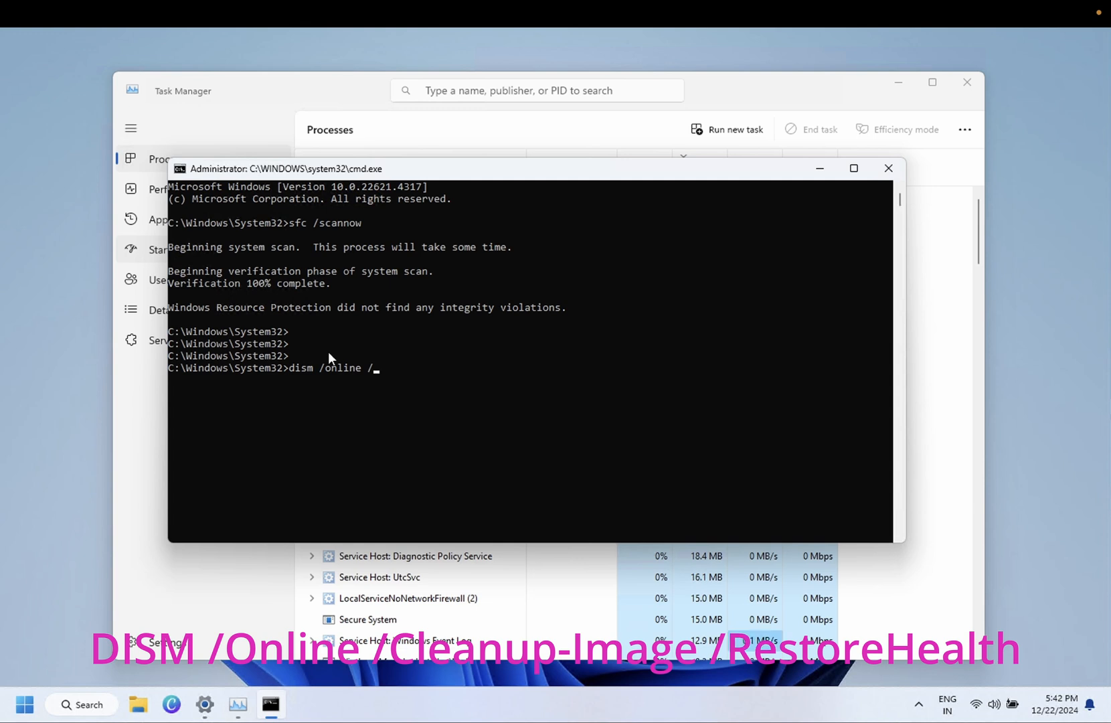
text(cleanup)
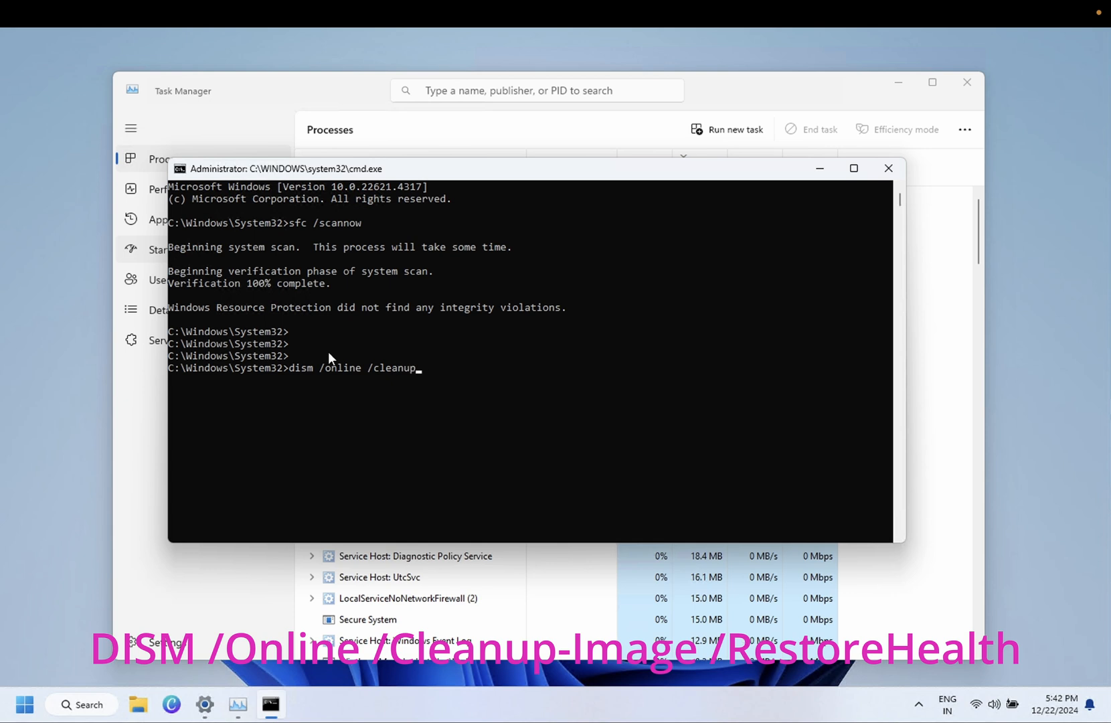
mouse_move(315, 373)
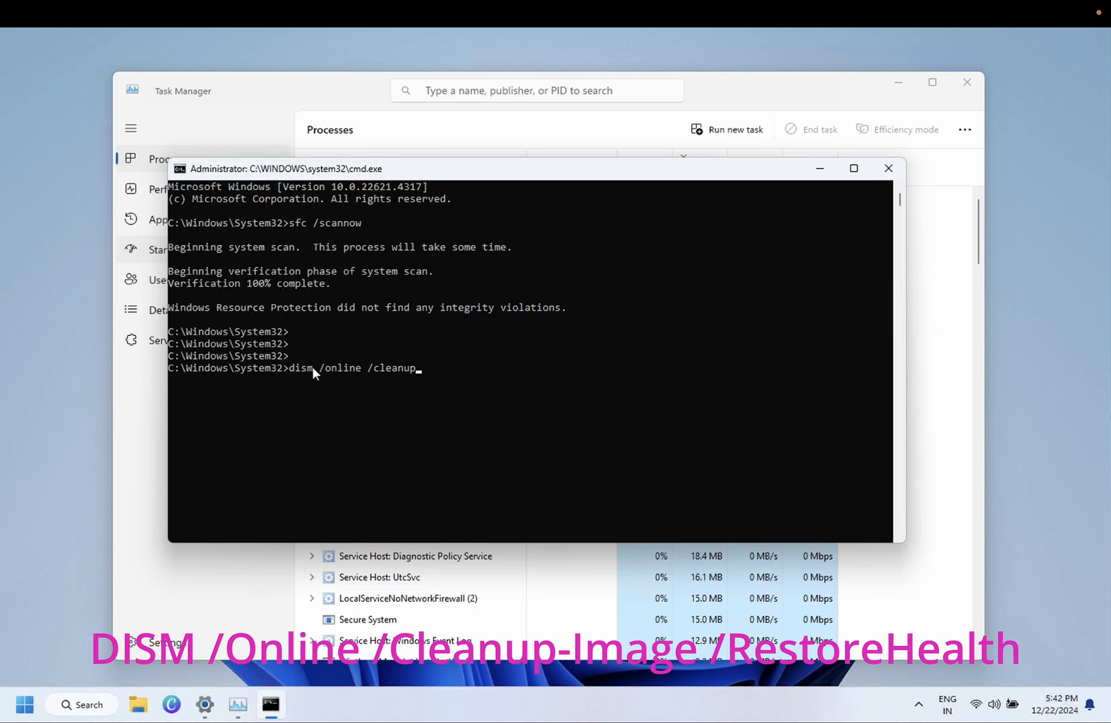
mouse_move(376, 384)
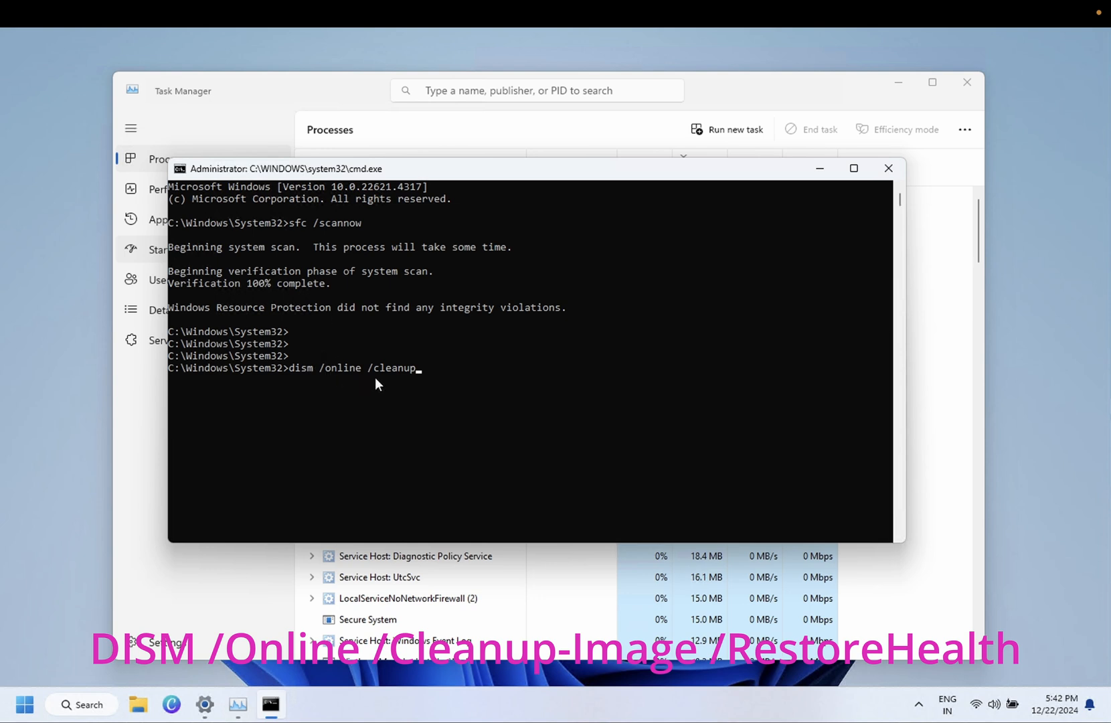
mouse_move(357, 389)
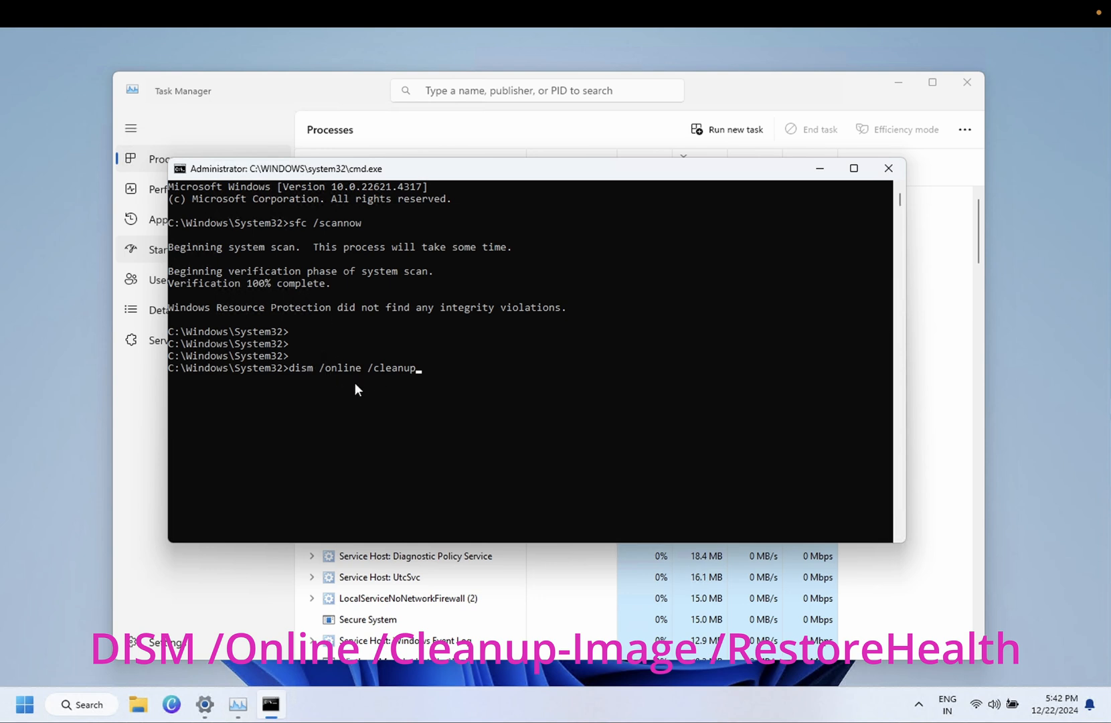
mouse_move(303, 406)
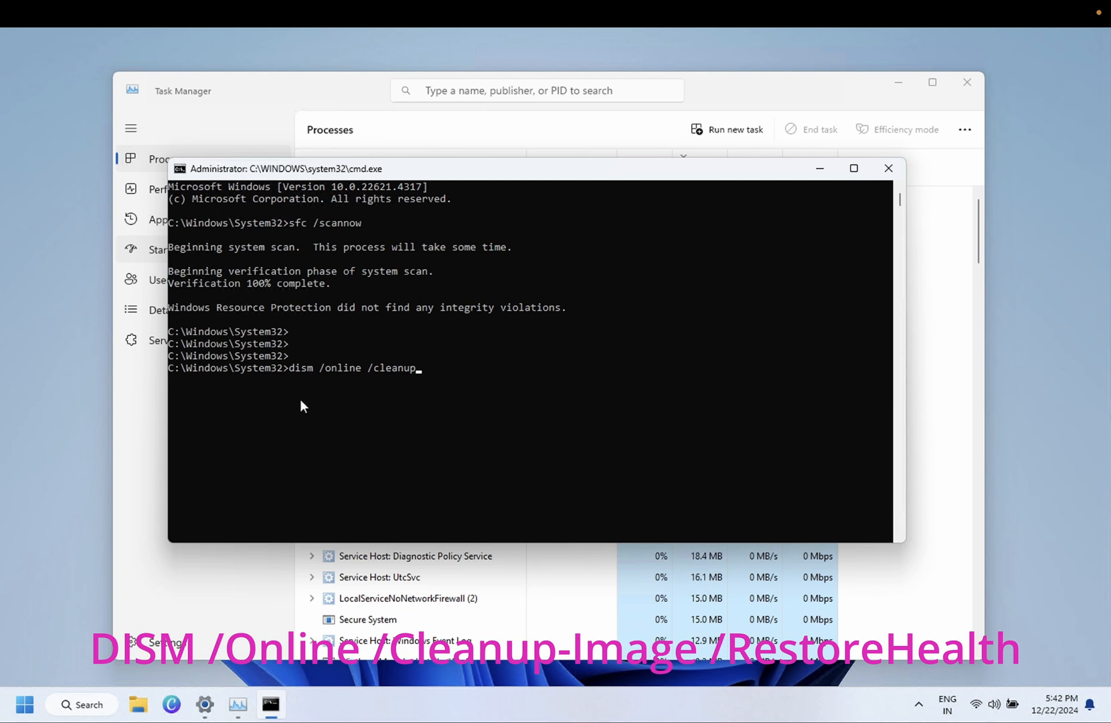
mouse_move(321, 388)
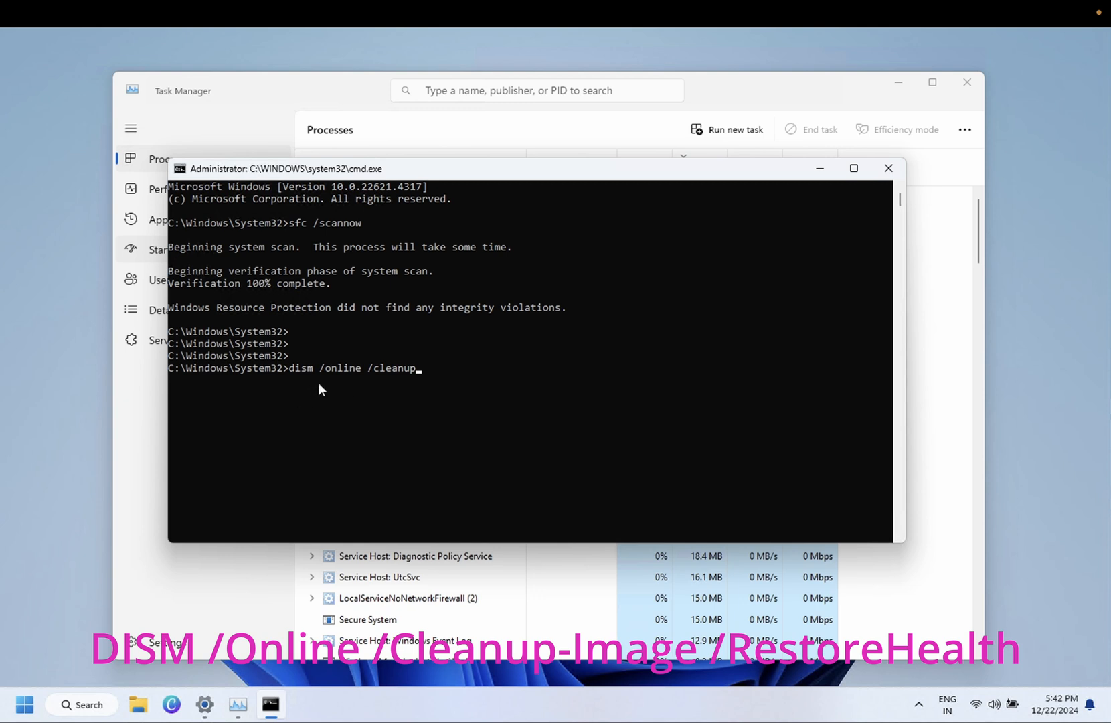
mouse_move(359, 385)
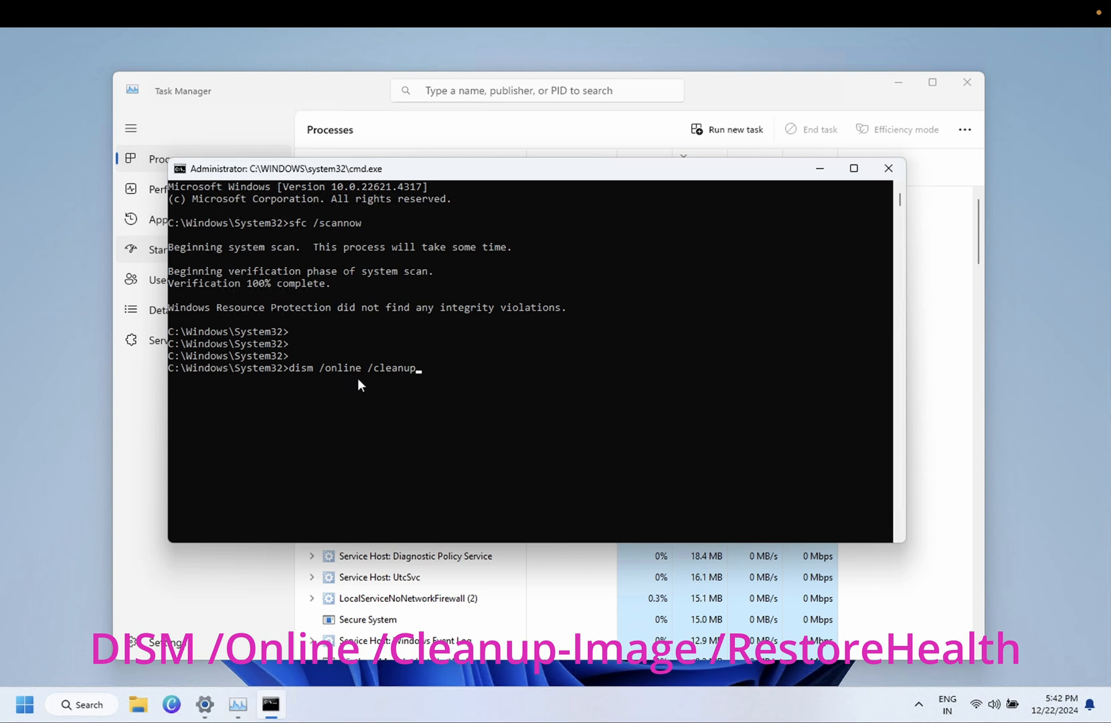
Finish with -image /restorehealth and run the DISM repair
text(-image)
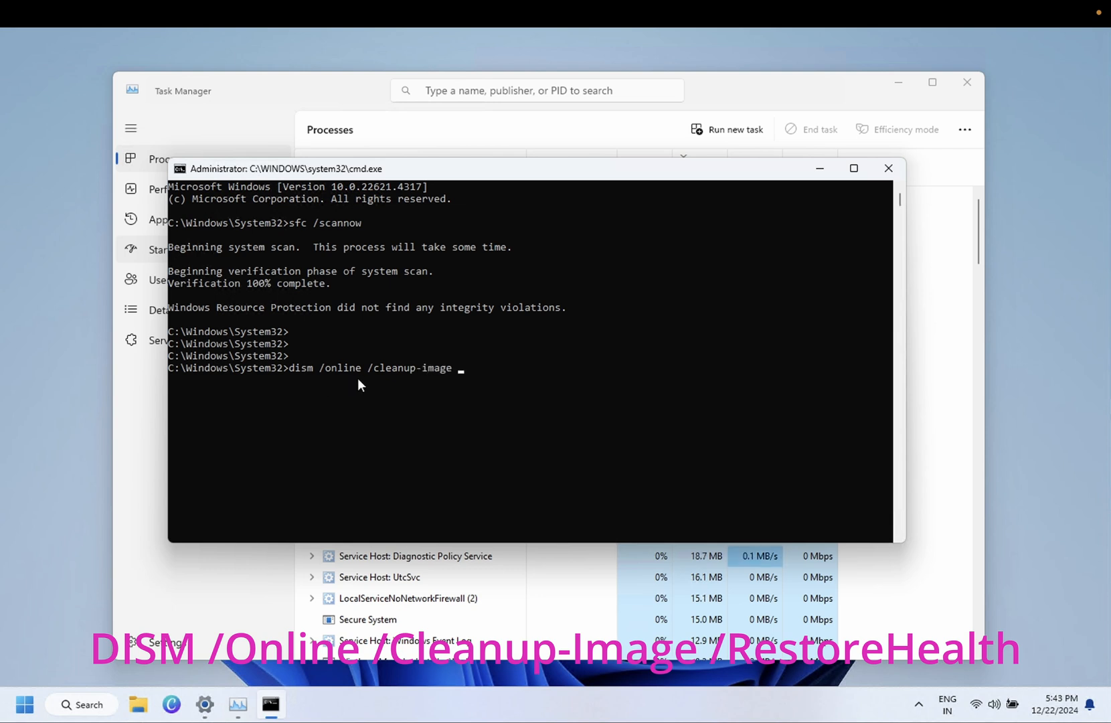
text(/)
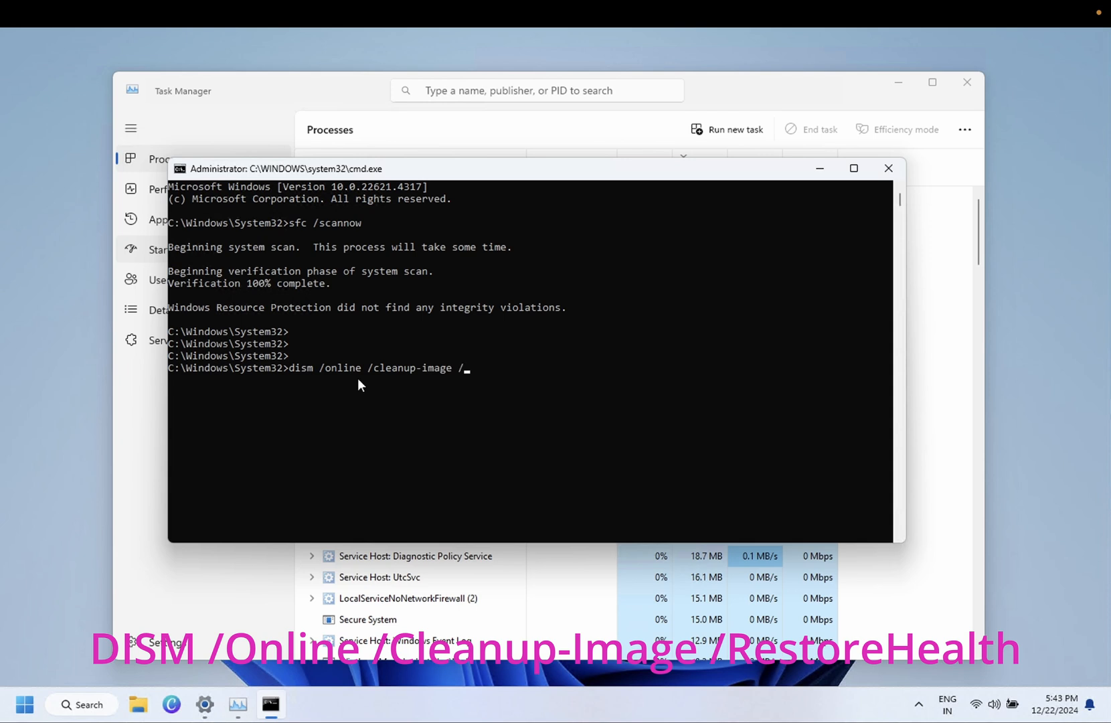
text(restorehe)
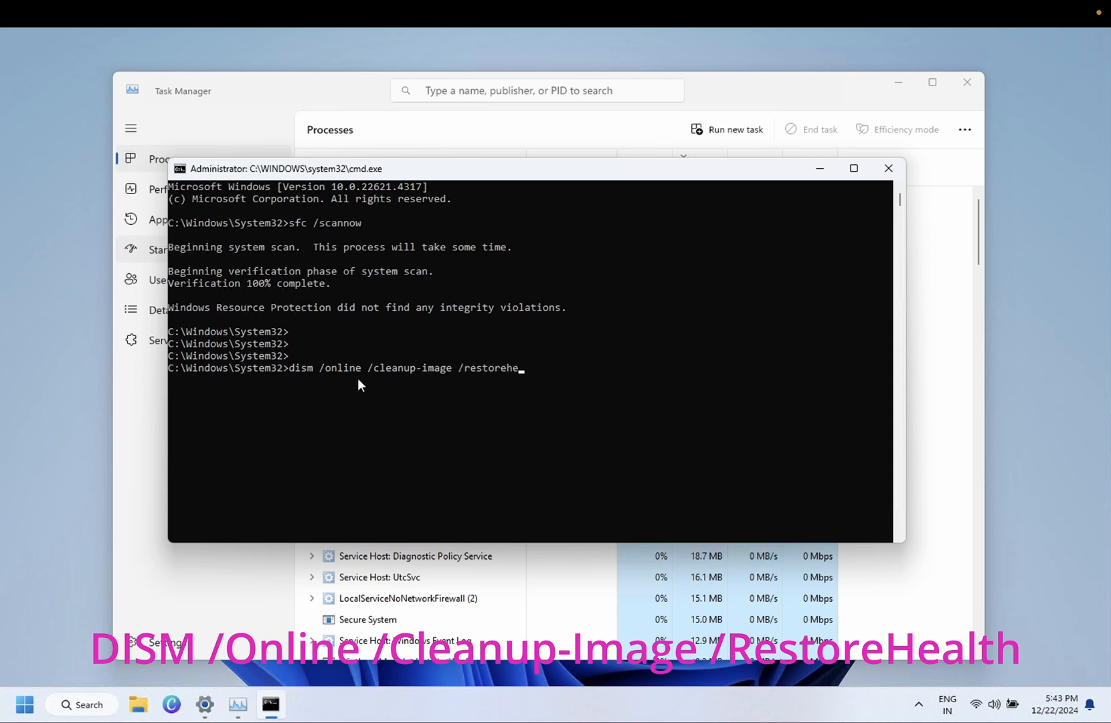
text(alth)
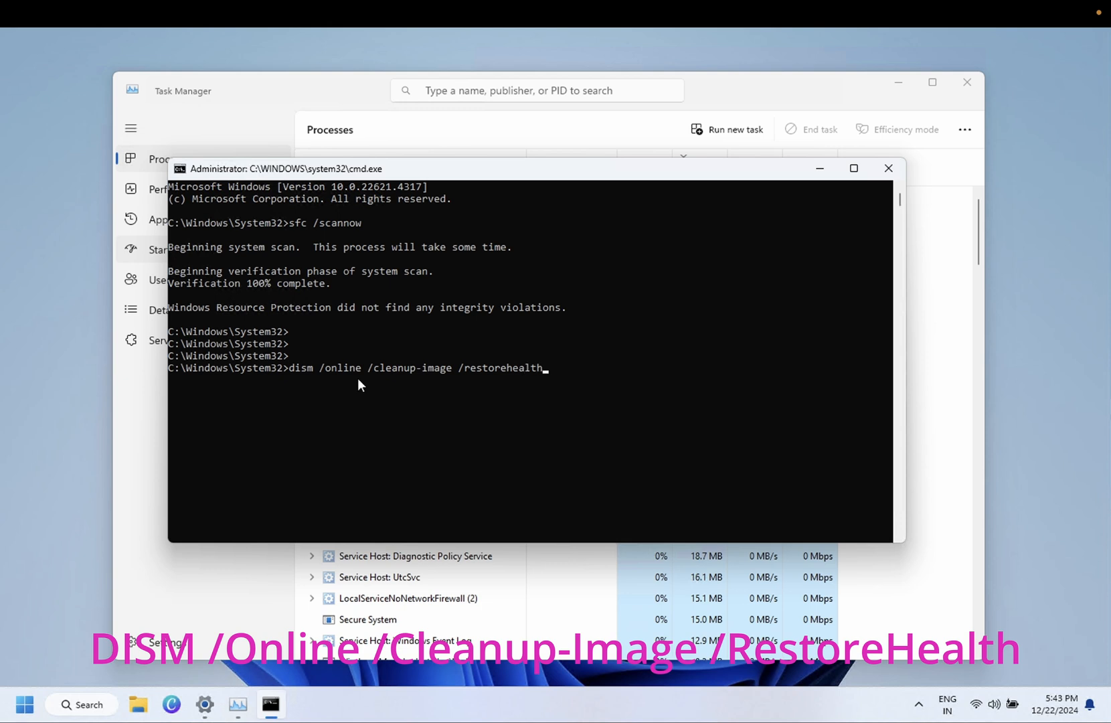
key(Enter)
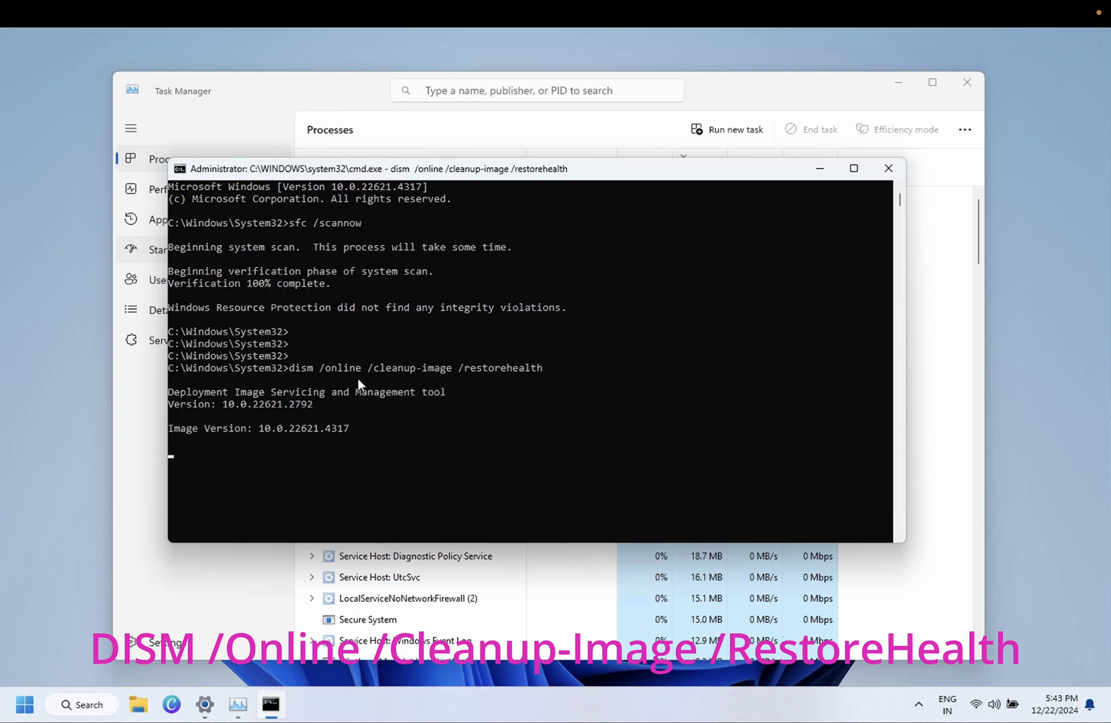
mouse_move(386, 443)
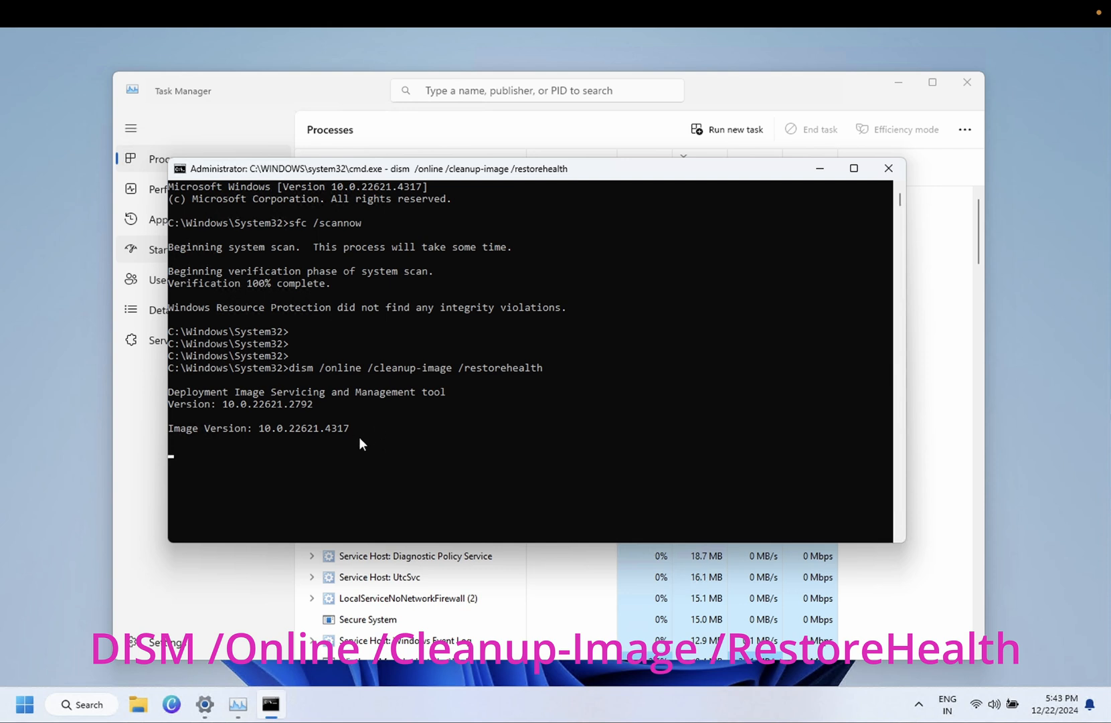
mouse_move(436, 413)
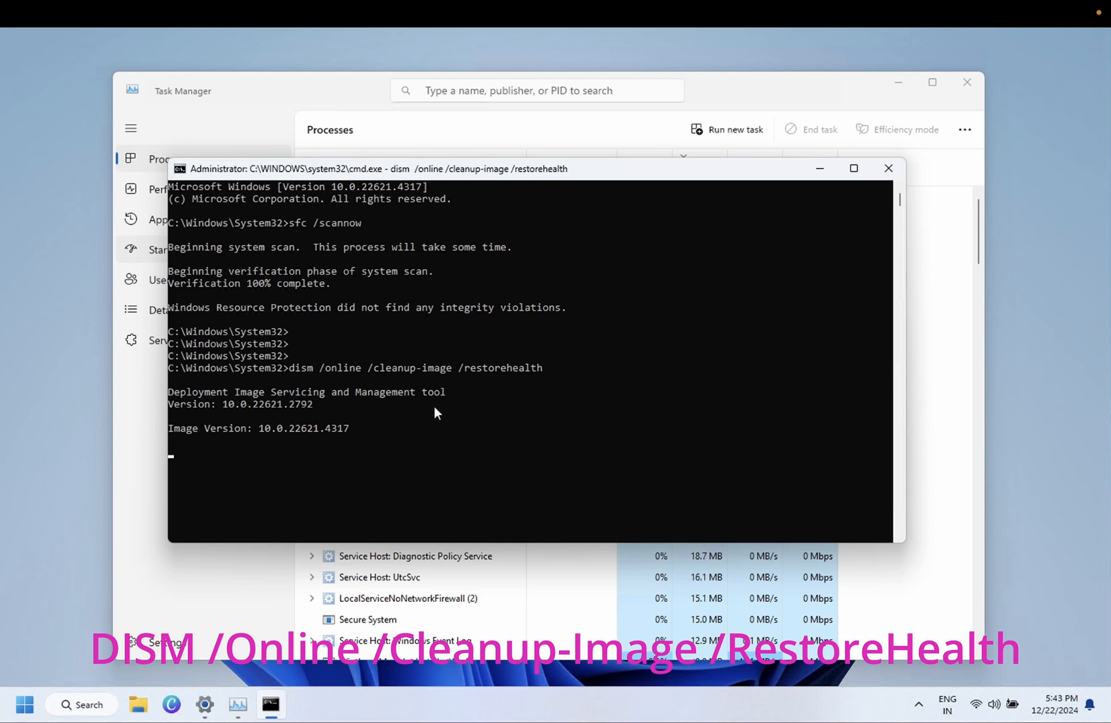
mouse_move(358, 451)
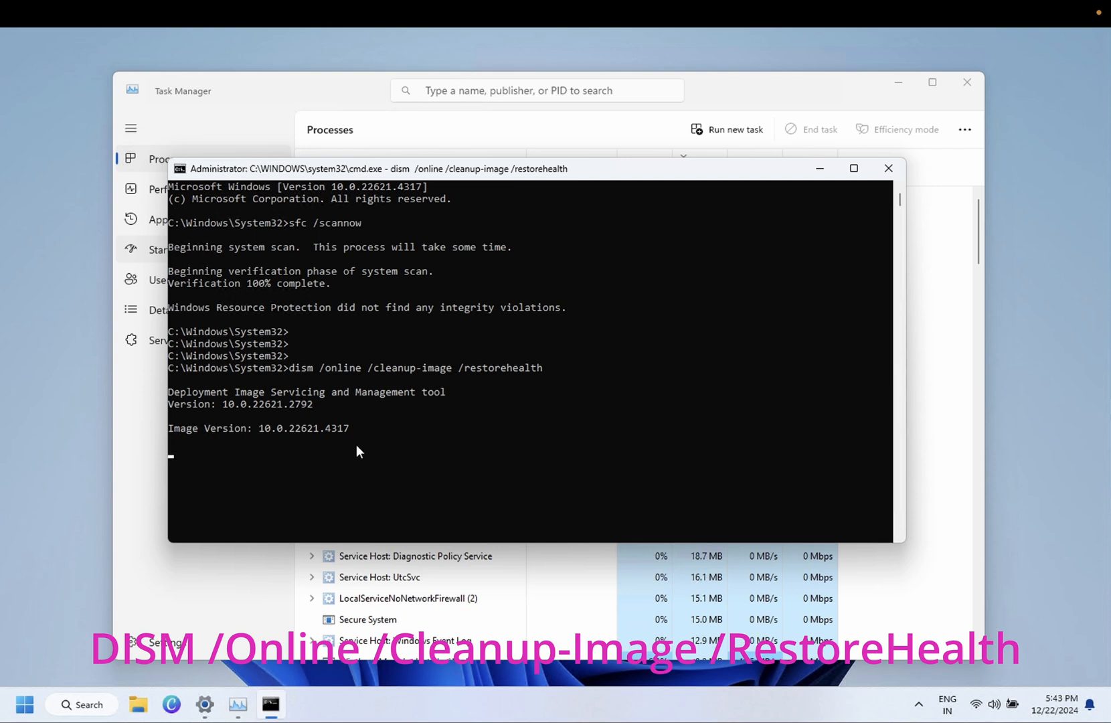
mouse_move(434, 300)
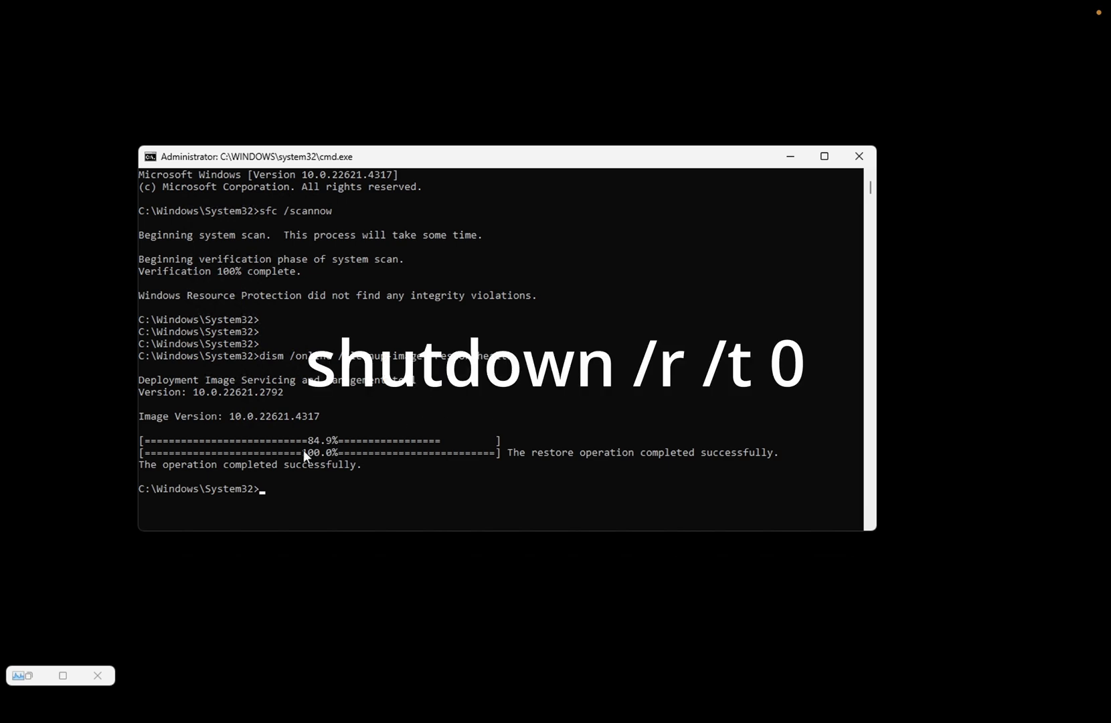
mouse_move(292, 511)
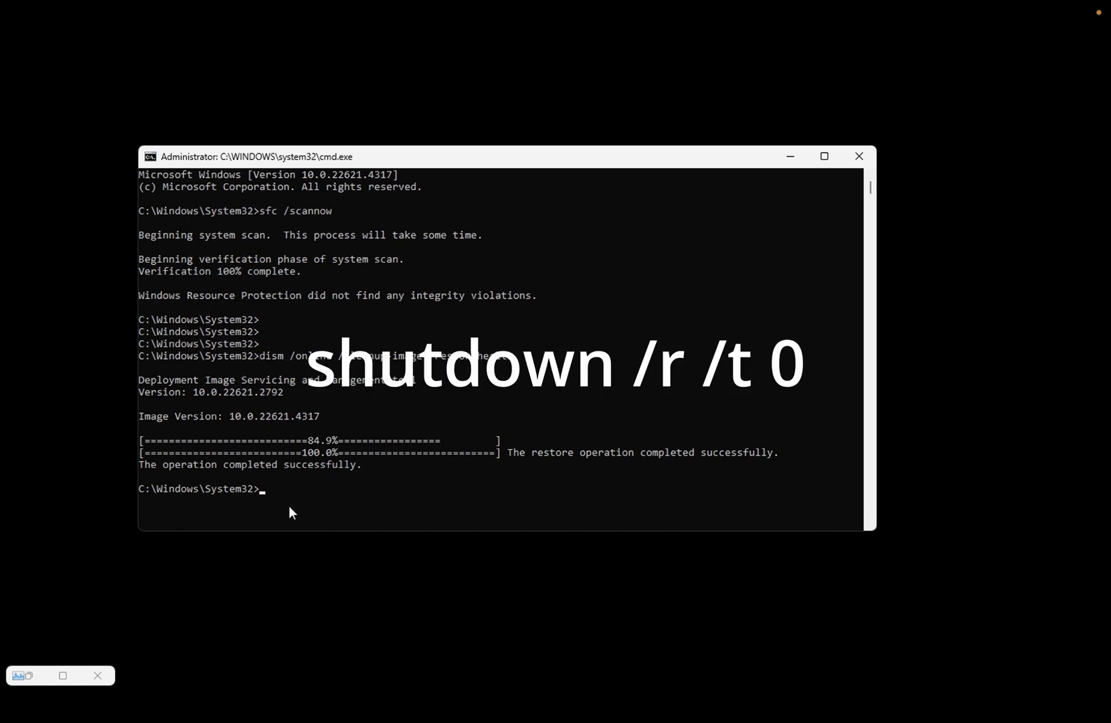
Enter 'shutdown /r /t 0' at the prompt without running it
text(shu)
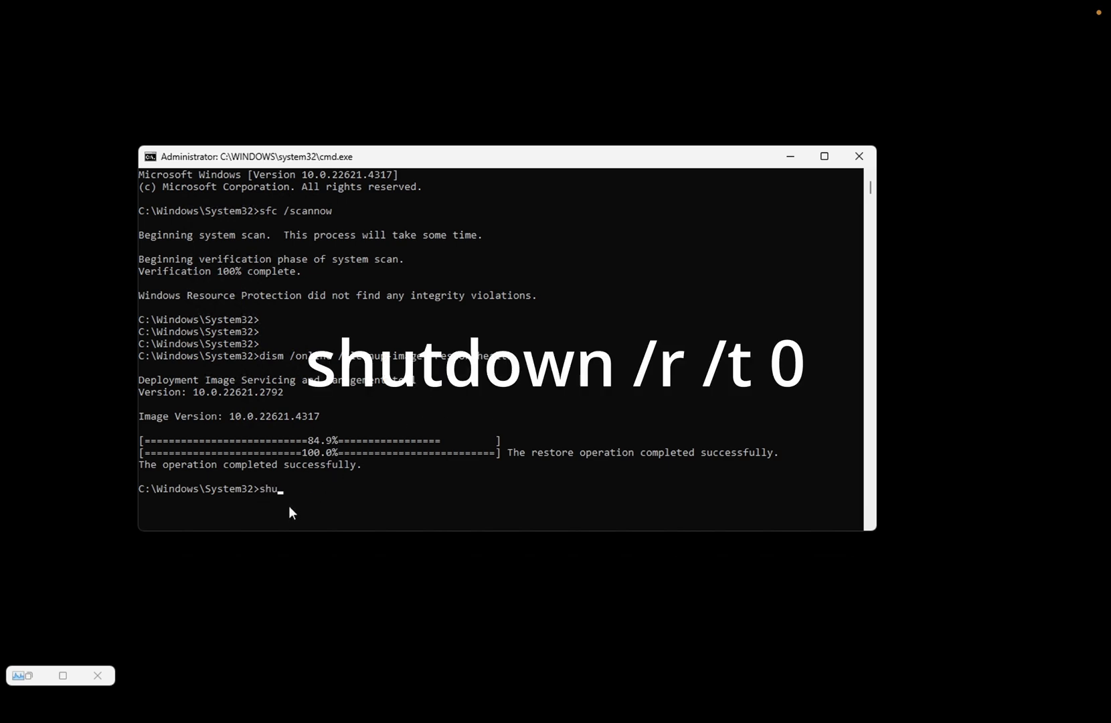
text(tdown)
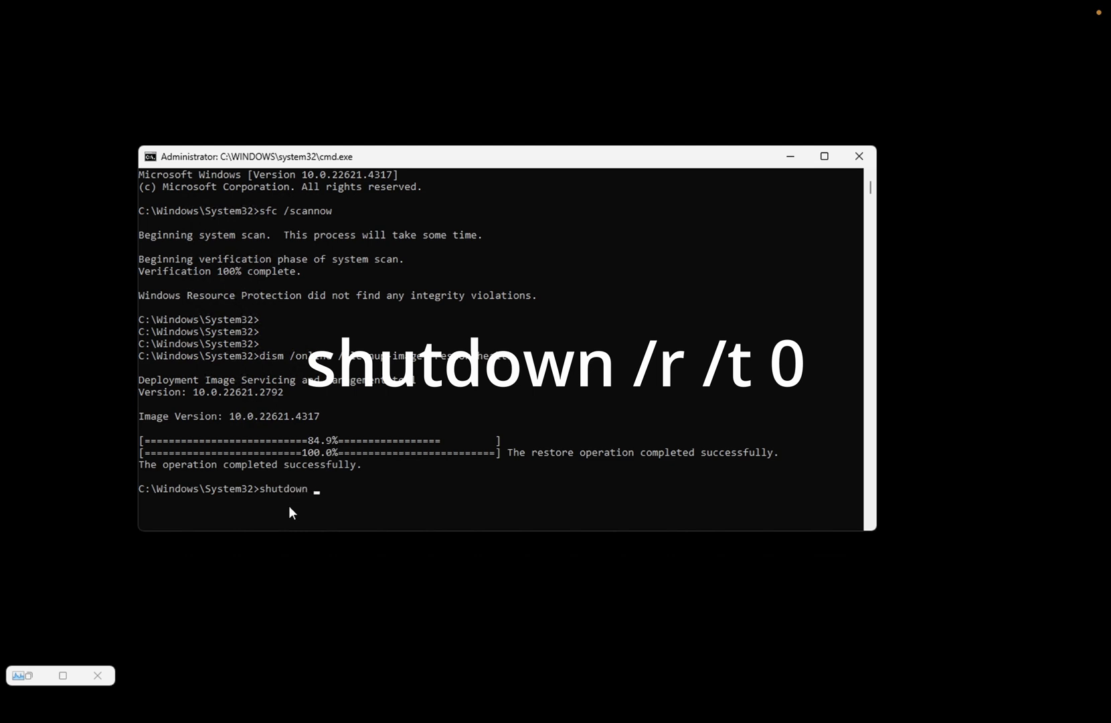
text(/r)
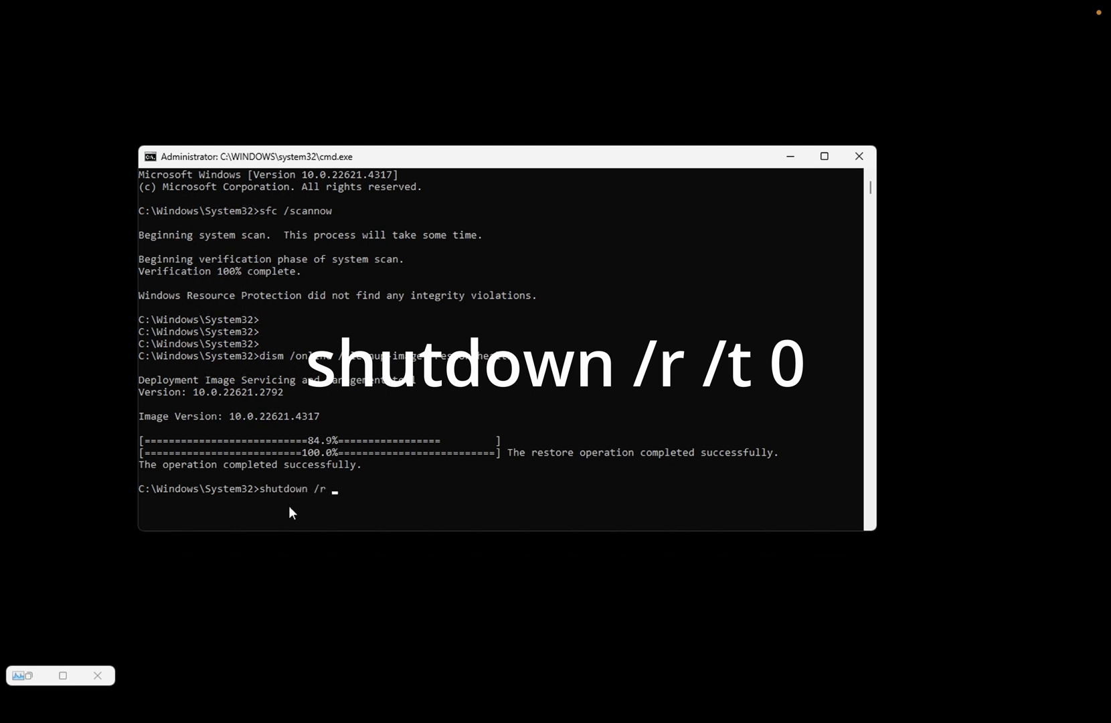
text(/t)
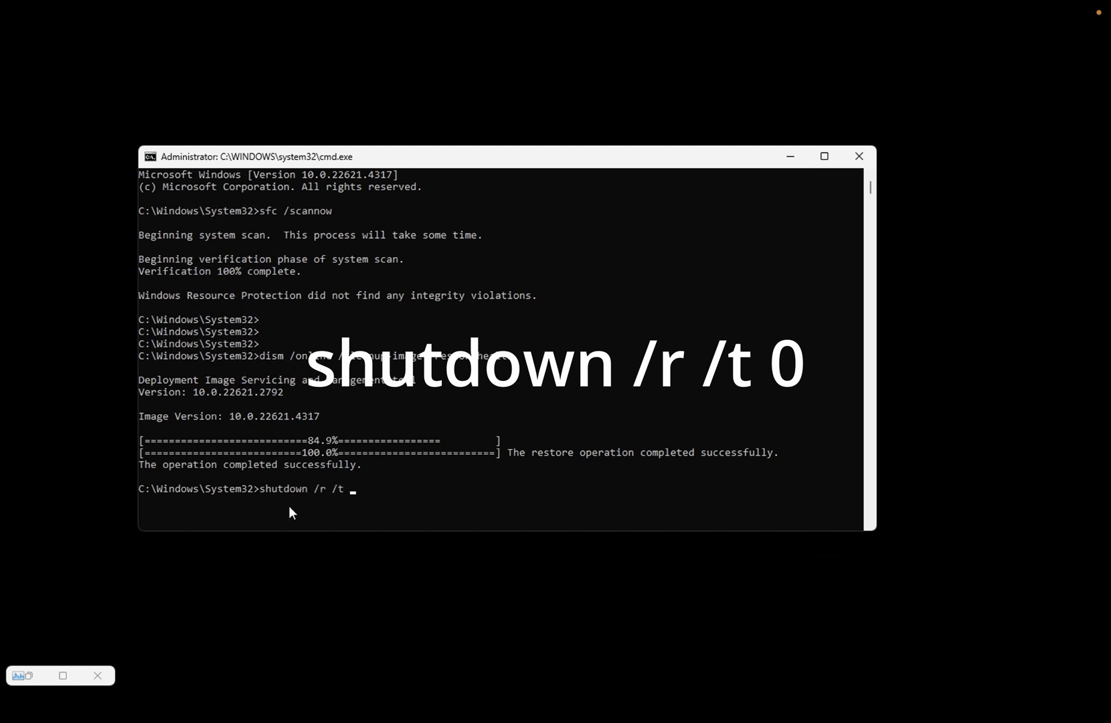
text(0)
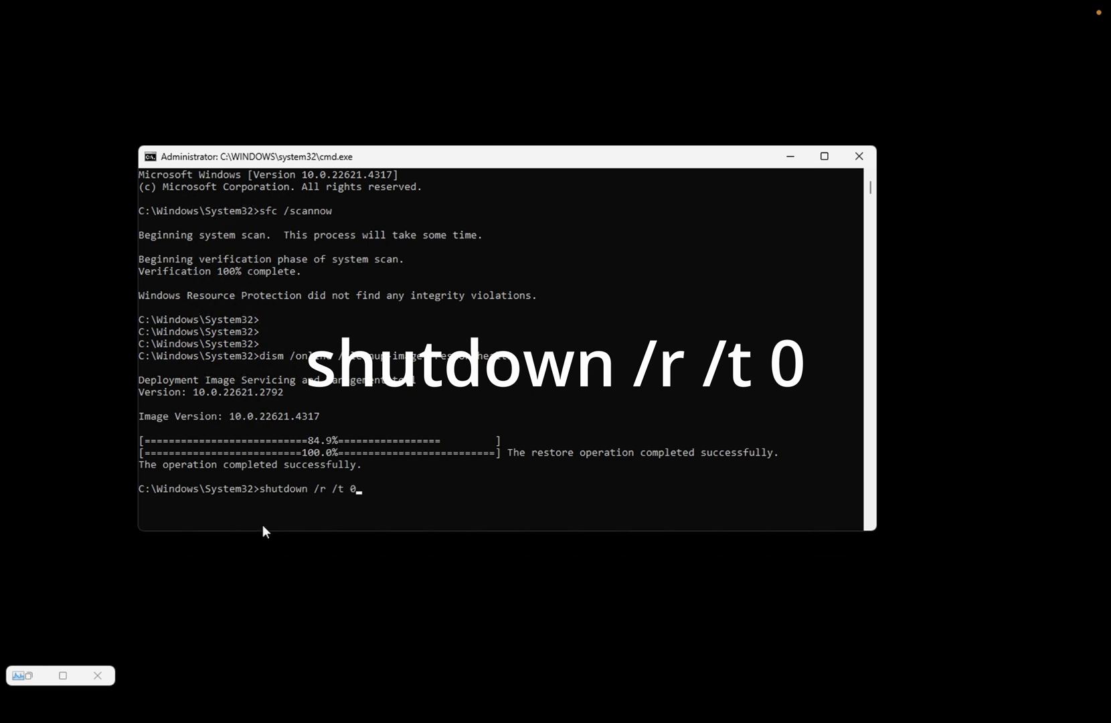
mouse_move(273, 518)
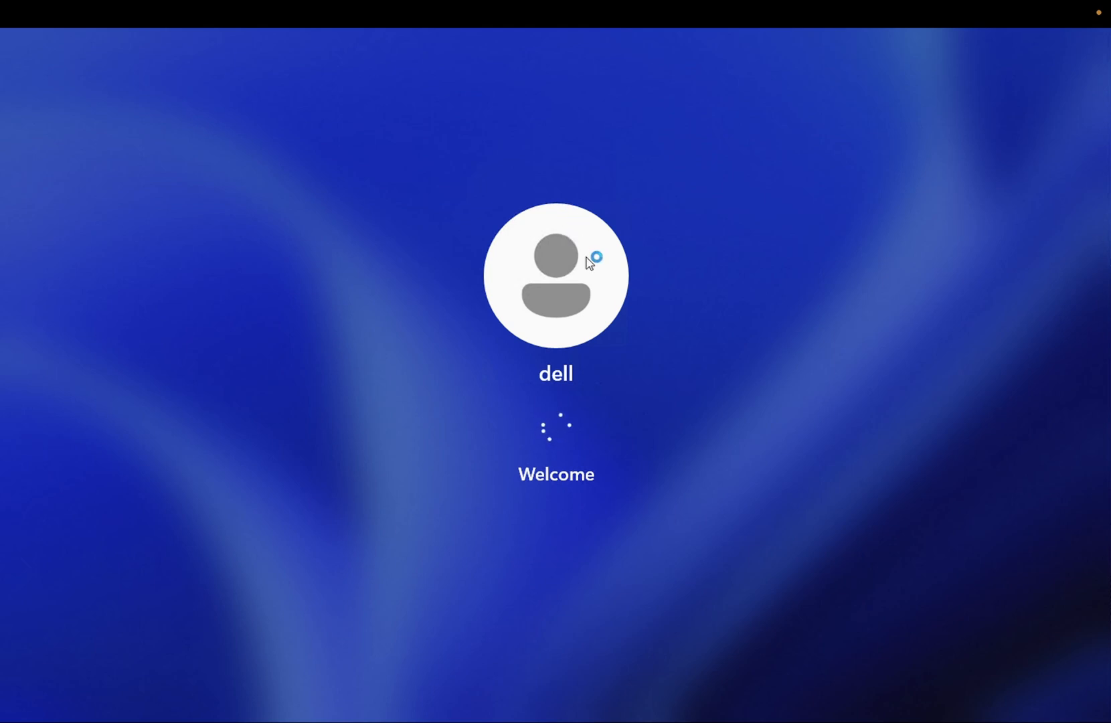
mouse_move(532, 337)
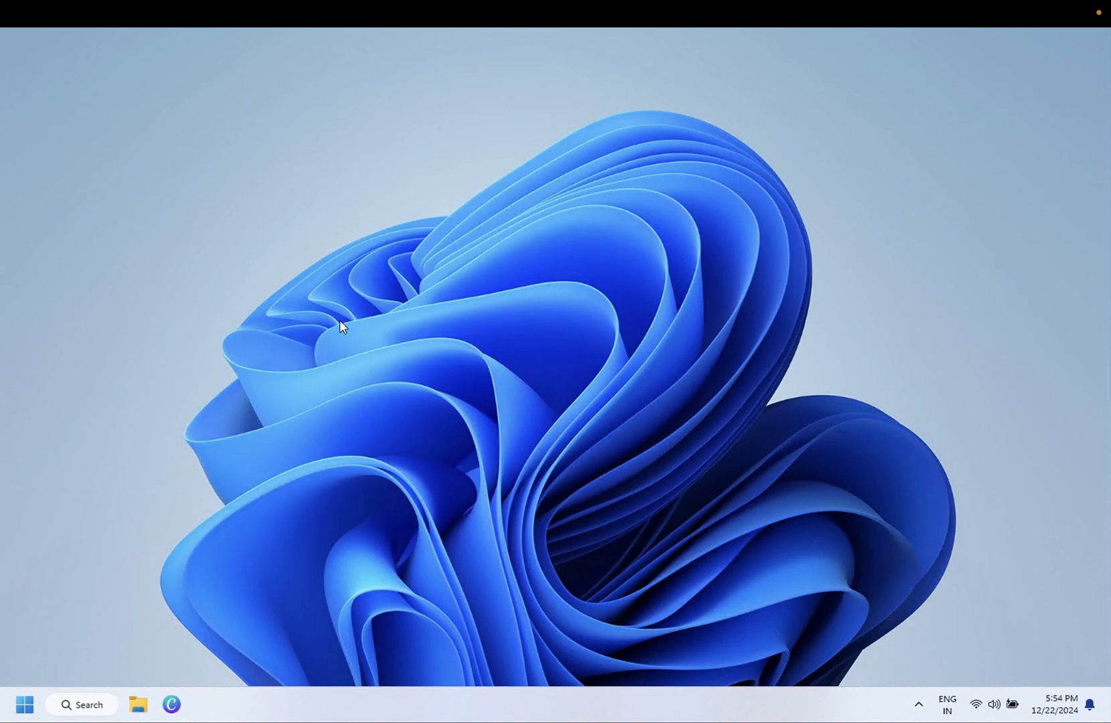
mouse_move(229, 467)
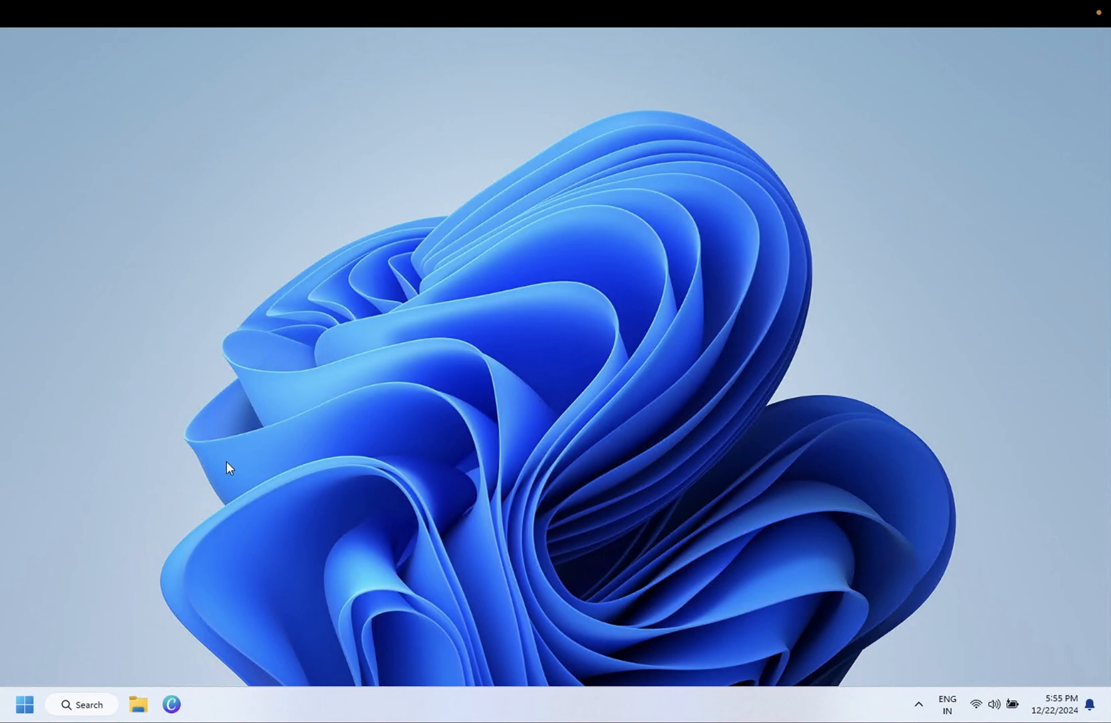